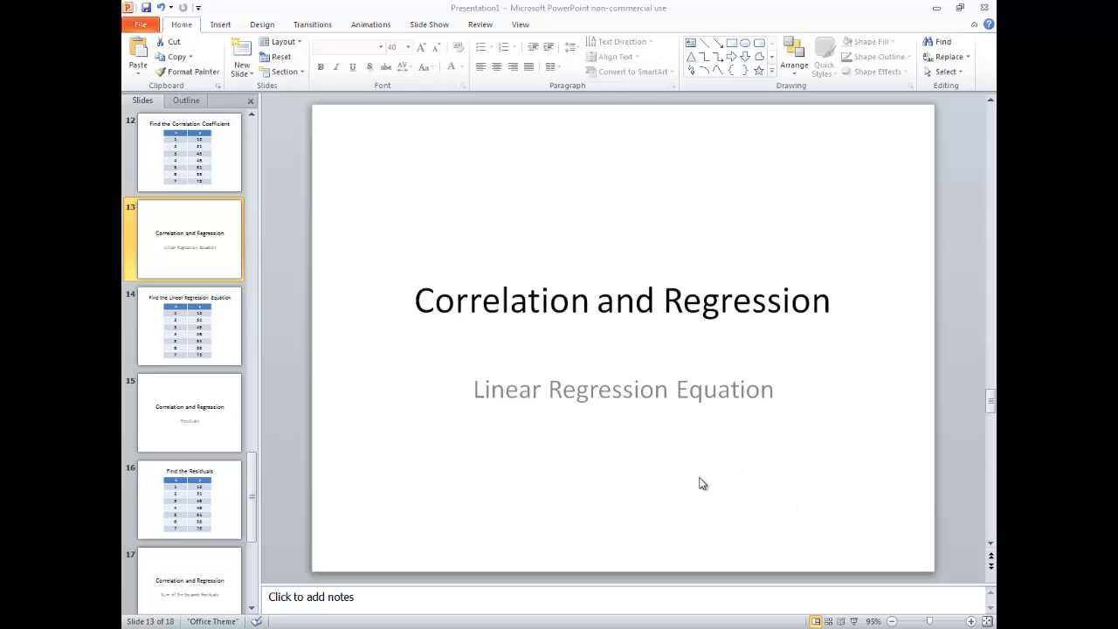
{"action": "mouse_move", "coordinate": [559, 419]}
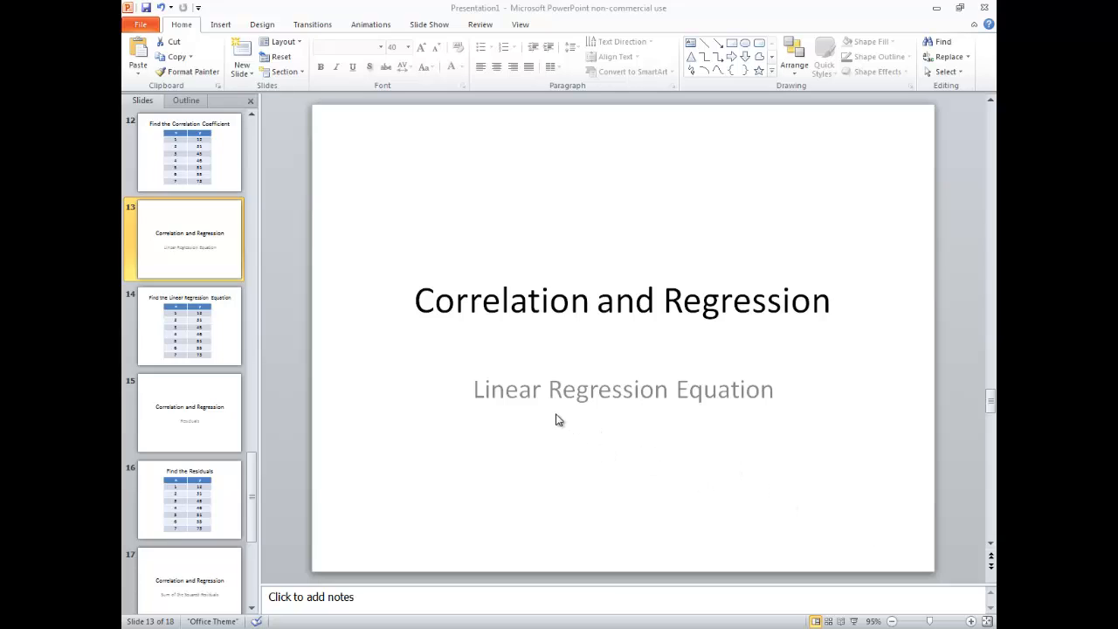
{"action": "mouse_move", "coordinate": [527, 460]}
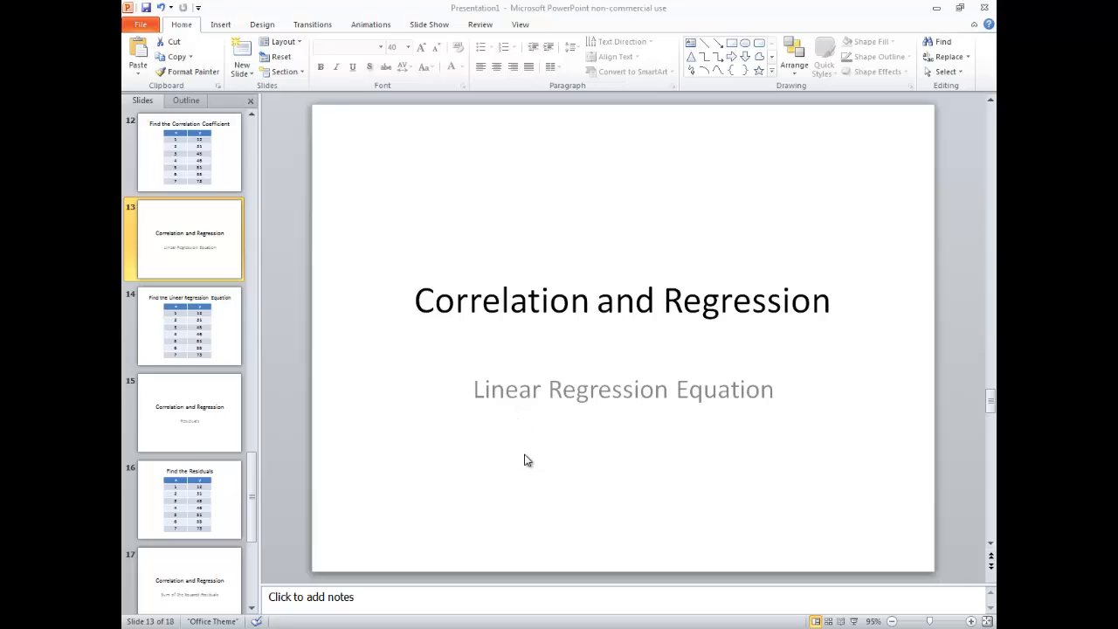
{"action": "mouse_move", "coordinate": [612, 496]}
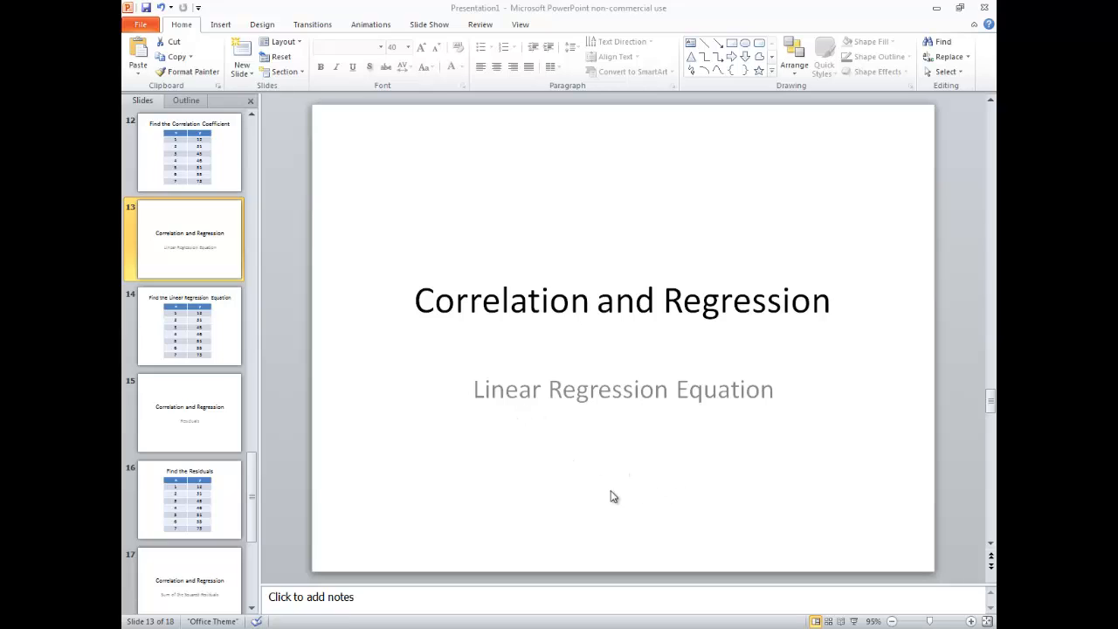
{"action": "mouse_move", "coordinate": [320, 374]}
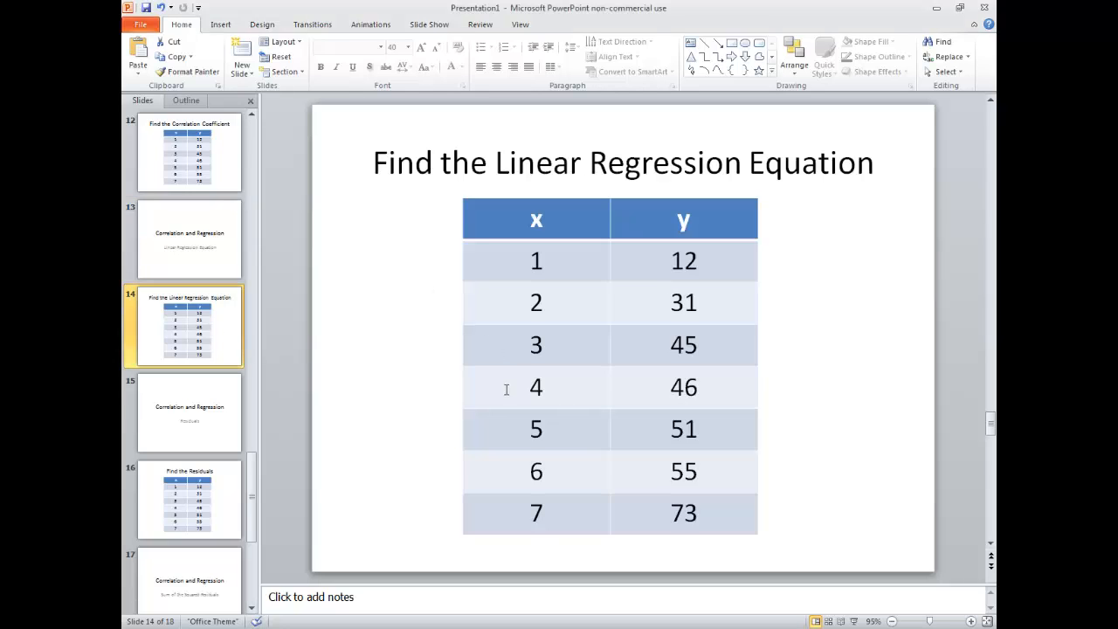
{"action": "mouse_move", "coordinate": [701, 270]}
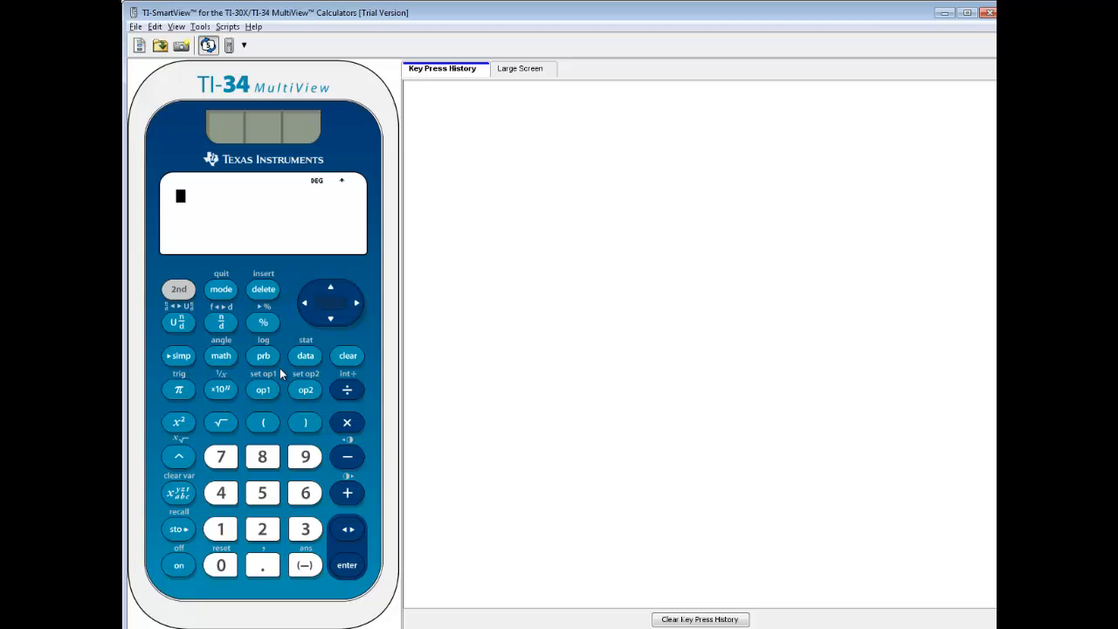
- Open the data editor and clear the test values 9 and 3 from L1
{"action": "left_click", "coordinate": [305, 355]}
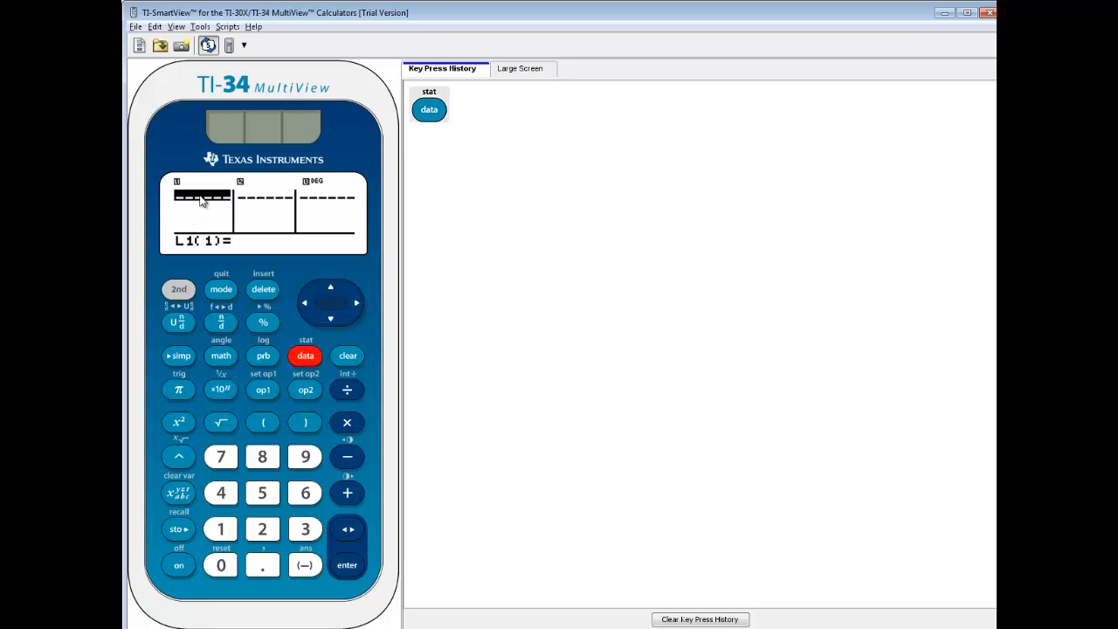
{"action": "mouse_move", "coordinate": [240, 299]}
{"action": "type", "text": "9"}
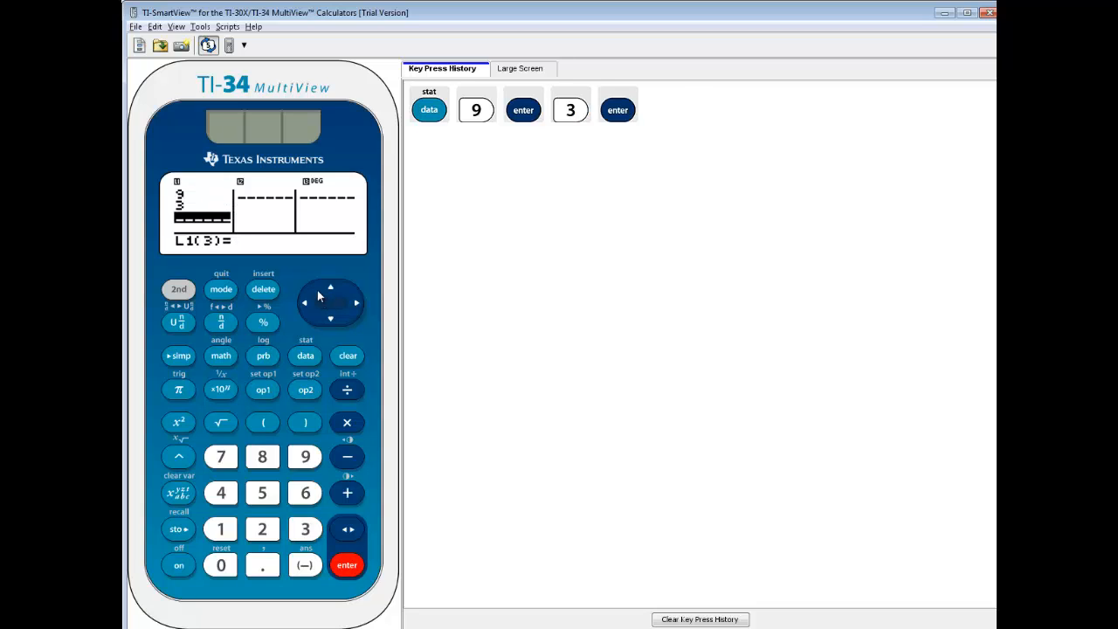
{"action": "left_click", "coordinate": [331, 286]}
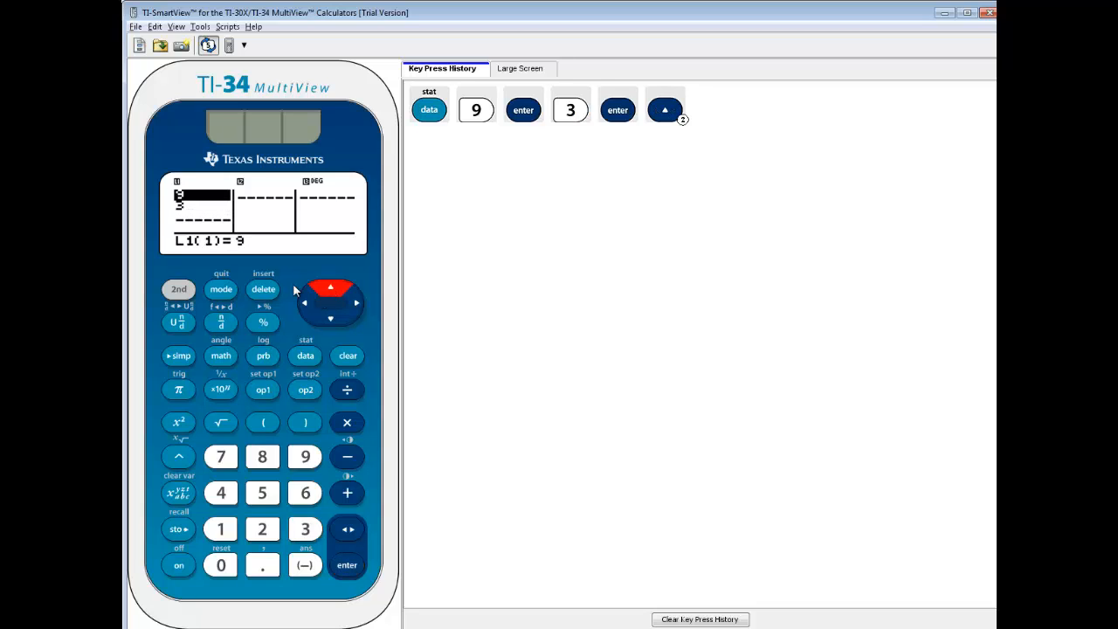
{"action": "mouse_move", "coordinate": [192, 211]}
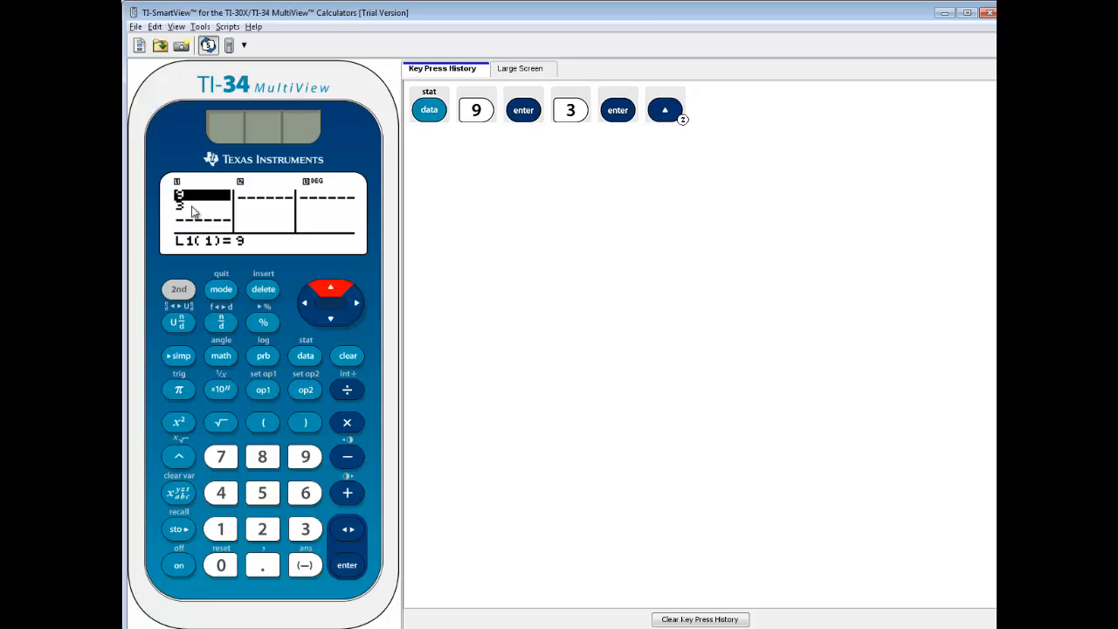
{"action": "left_click", "coordinate": [305, 355]}
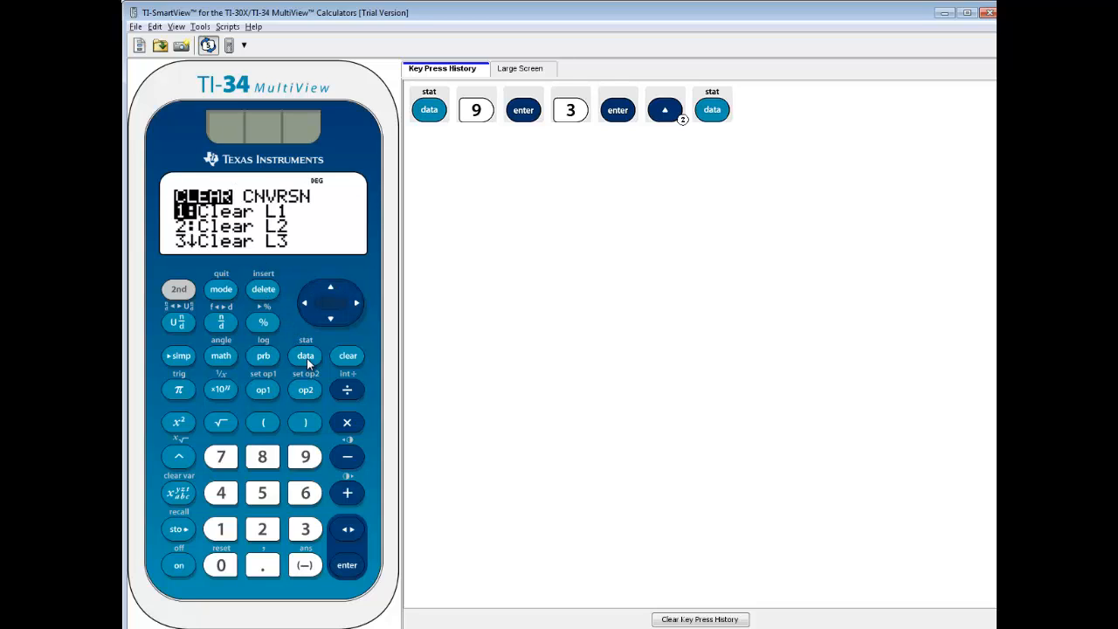
{"action": "left_click", "coordinate": [305, 355]}
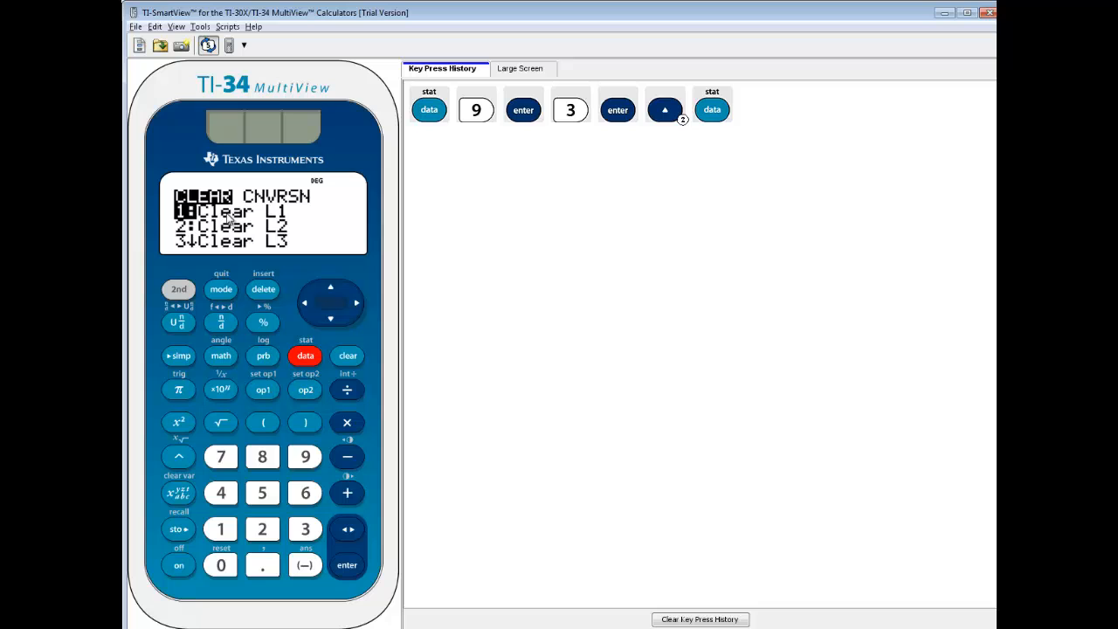
{"action": "left_click", "coordinate": [346, 564]}
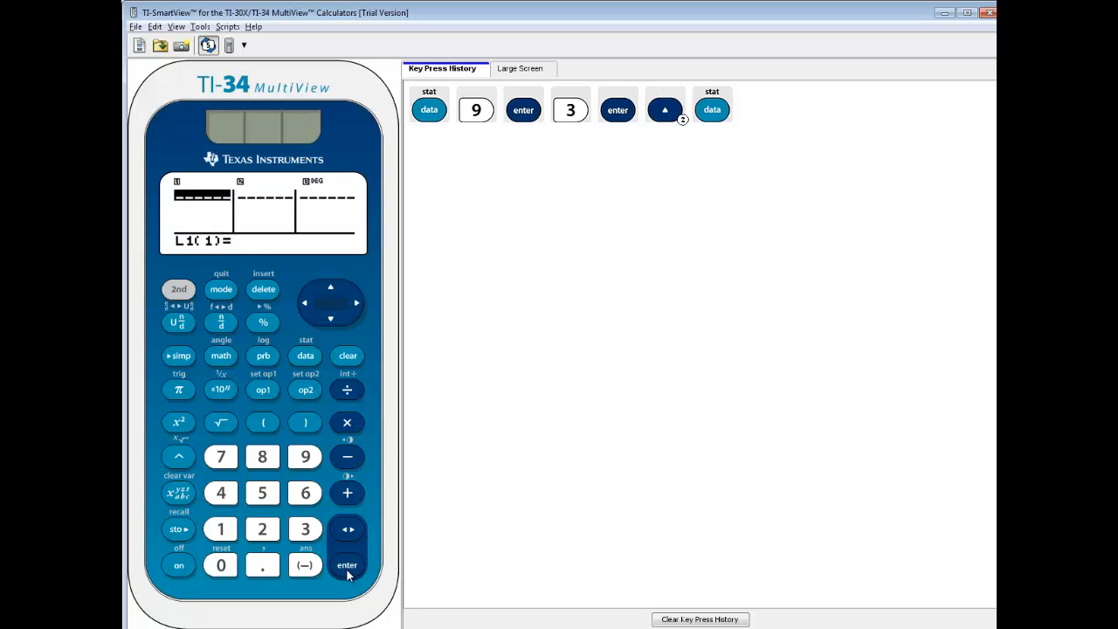
- Enter the x values 1, 2, 3, 4, 5, 6, 7 into list L1
{"action": "left_click", "coordinate": [347, 564]}
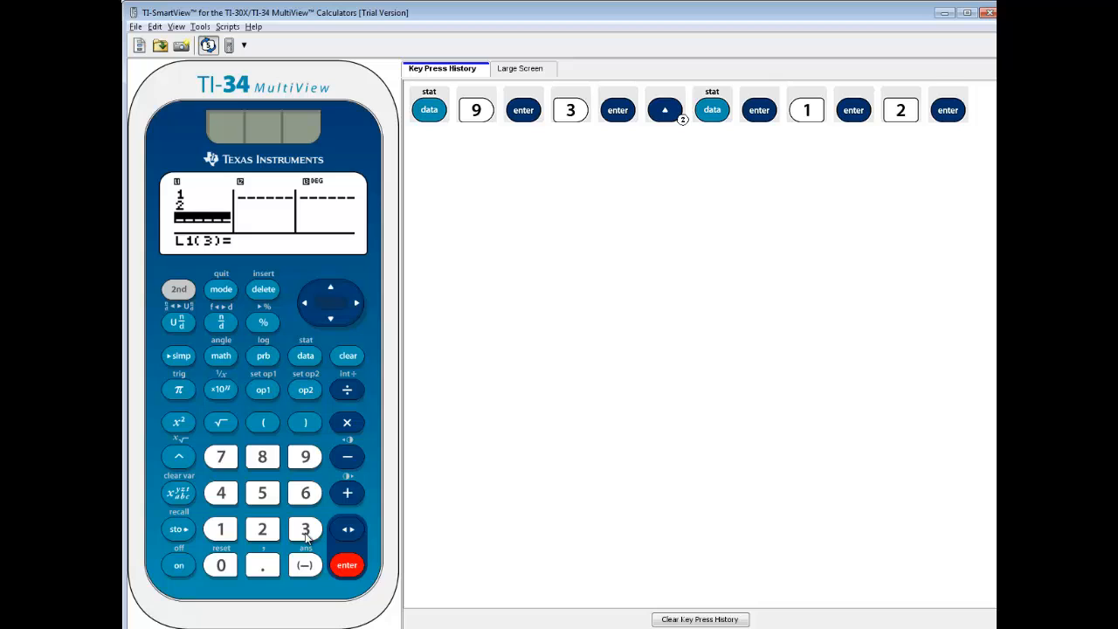
{"action": "left_click", "coordinate": [221, 492]}
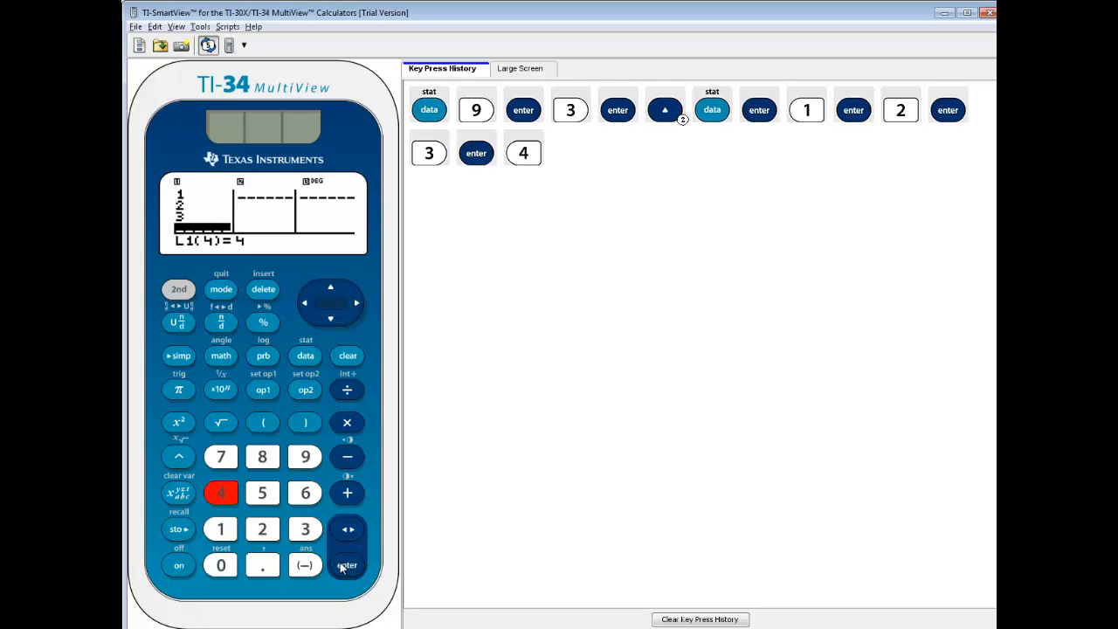
{"action": "left_click", "coordinate": [346, 564]}
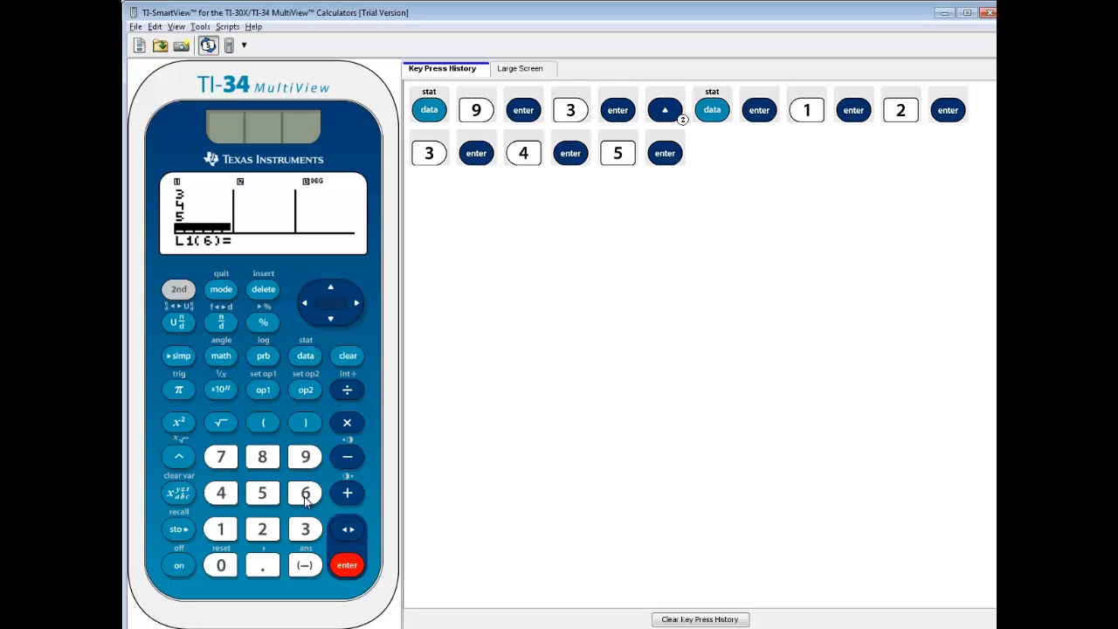
{"action": "left_click", "coordinate": [221, 456]}
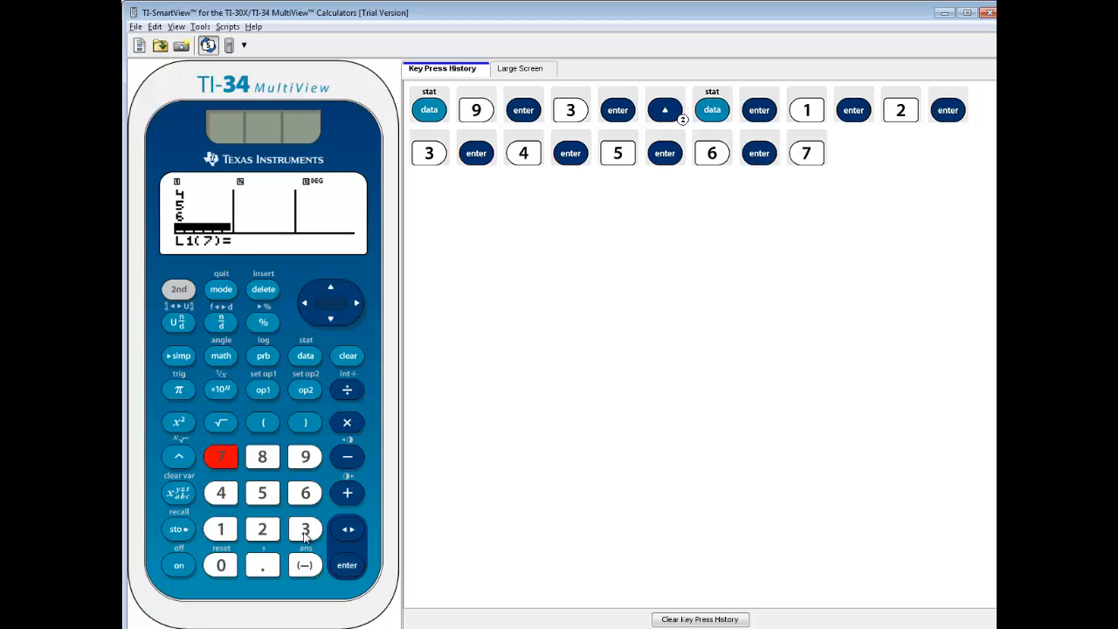
{"action": "left_click", "coordinate": [347, 564]}
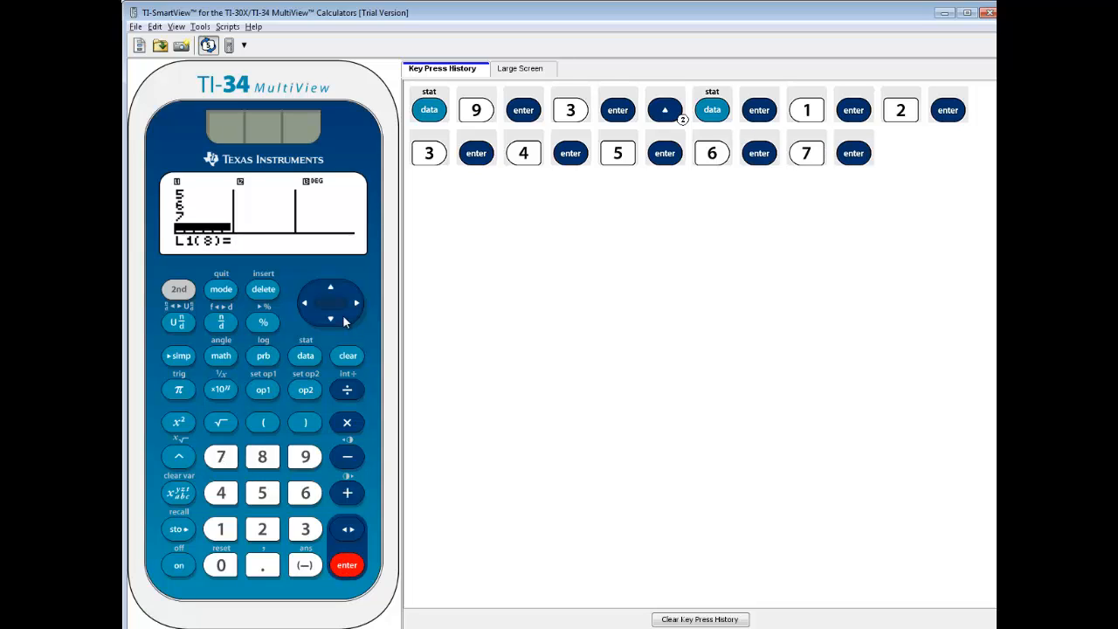
{"action": "left_click", "coordinate": [356, 302]}
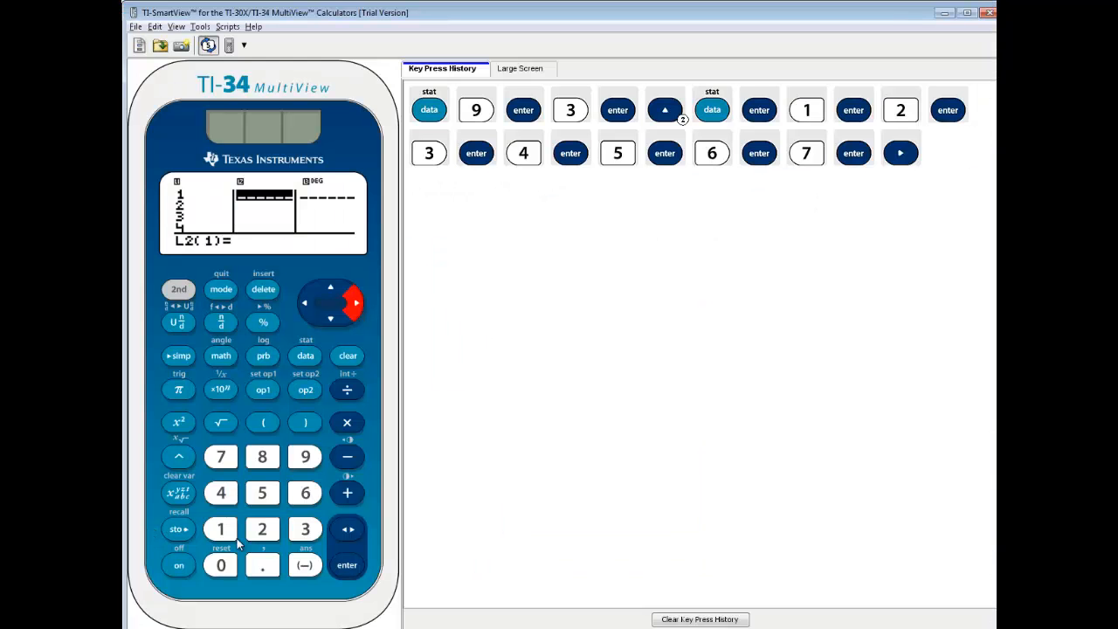
- Enter the y values 12, 31, 45, 46, 51, 55, 73 into list L2
{"action": "left_click", "coordinate": [347, 564]}
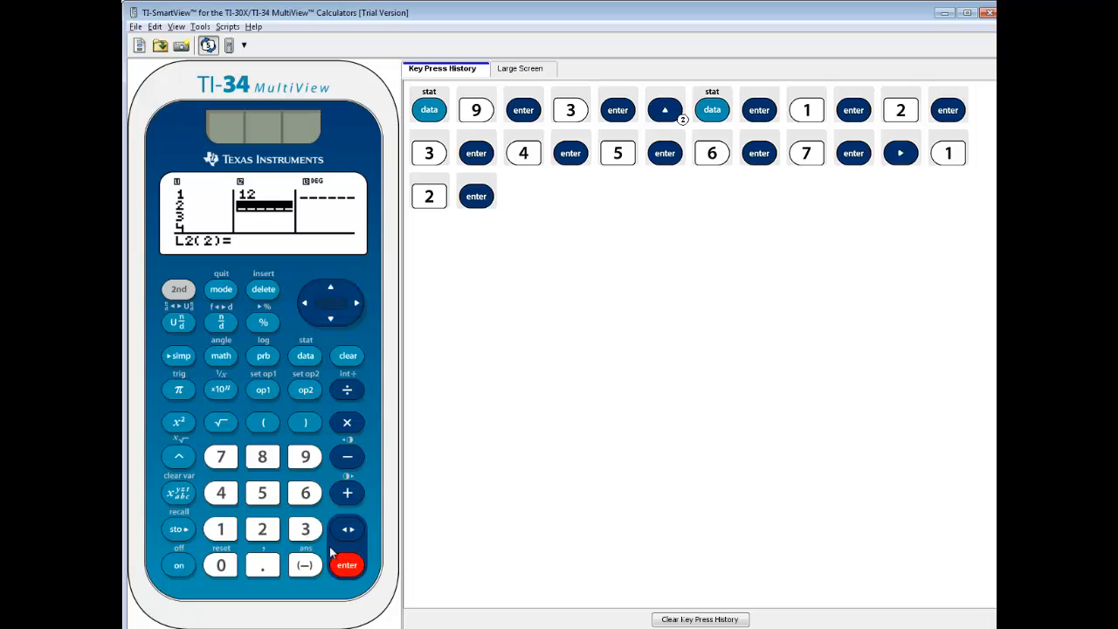
{"action": "left_click", "coordinate": [346, 564]}
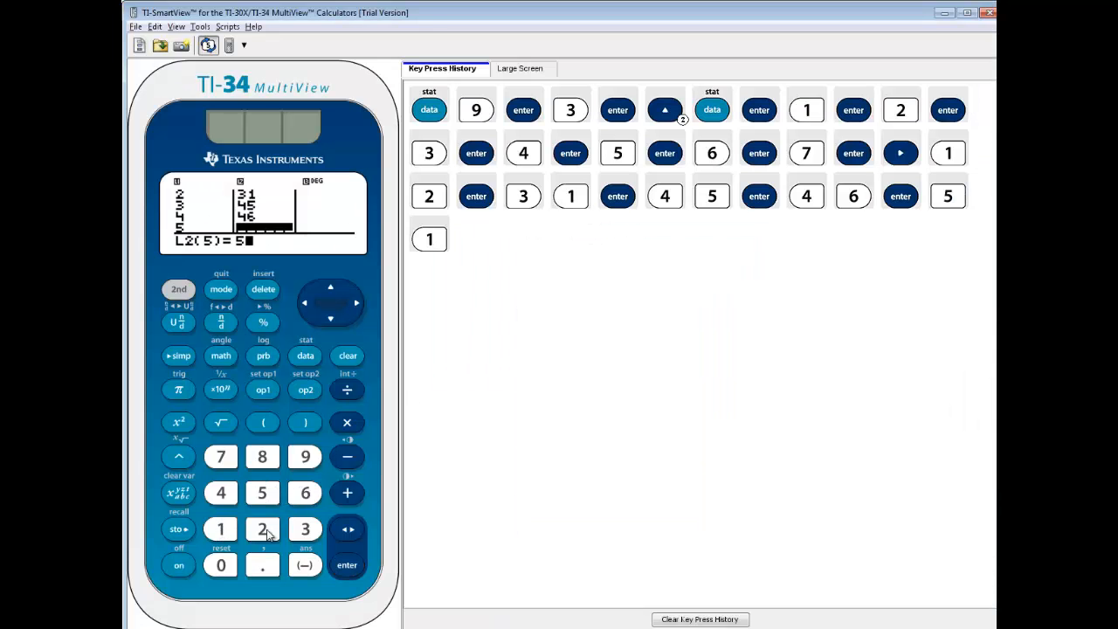
{"action": "left_click", "coordinate": [262, 492]}
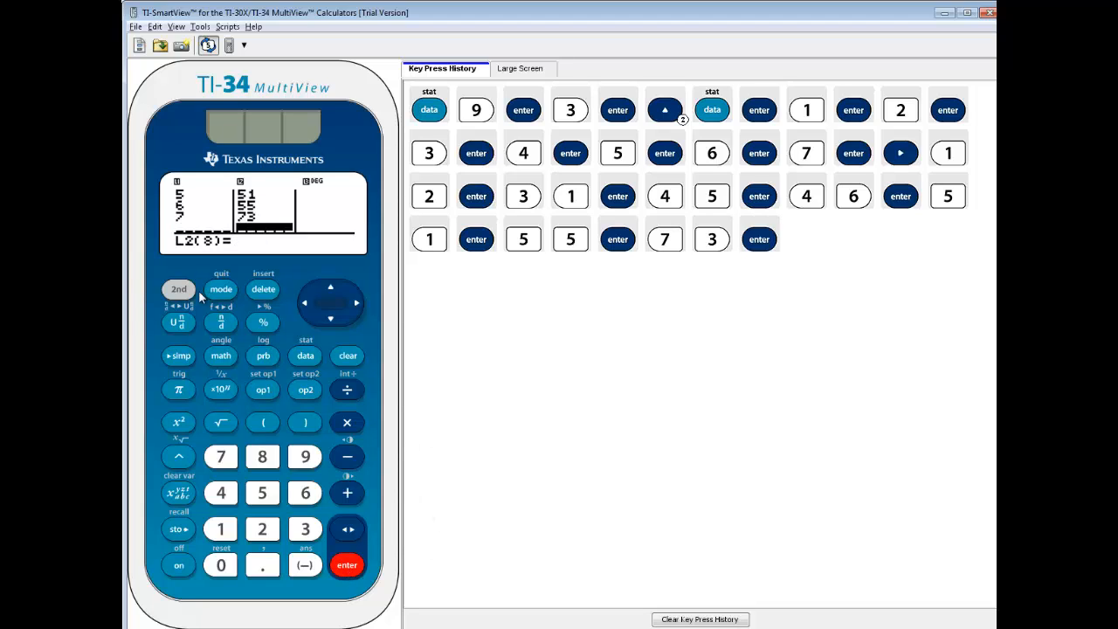
{"action": "left_click", "coordinate": [179, 289]}
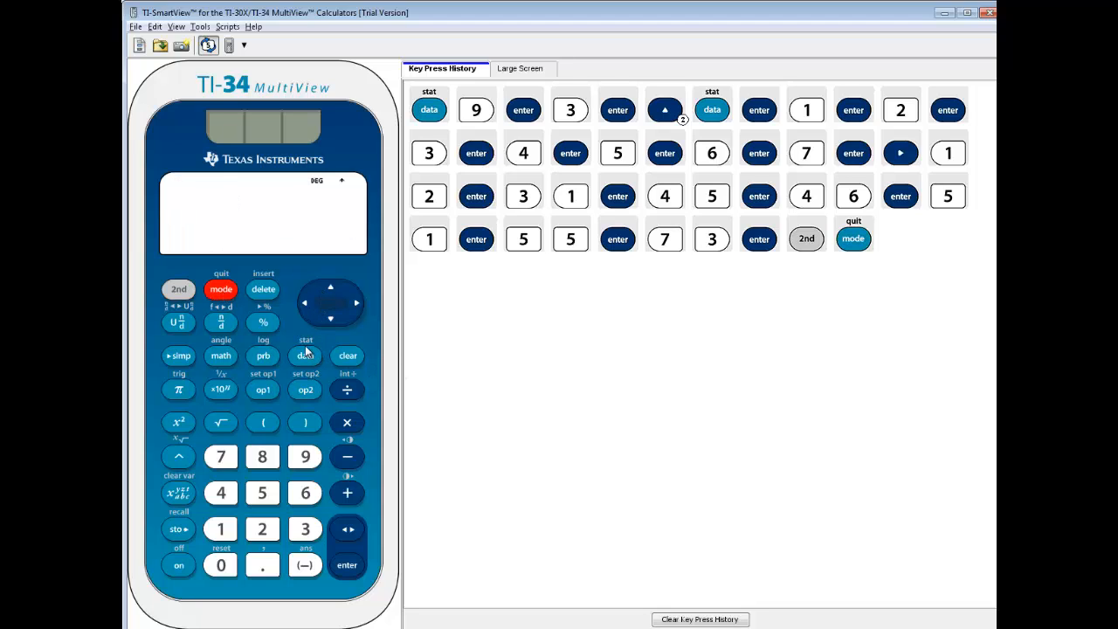
- Choose 2-VAR statistics with xDATA set to L1 and yDATA set to L2
{"action": "left_click", "coordinate": [178, 288]}
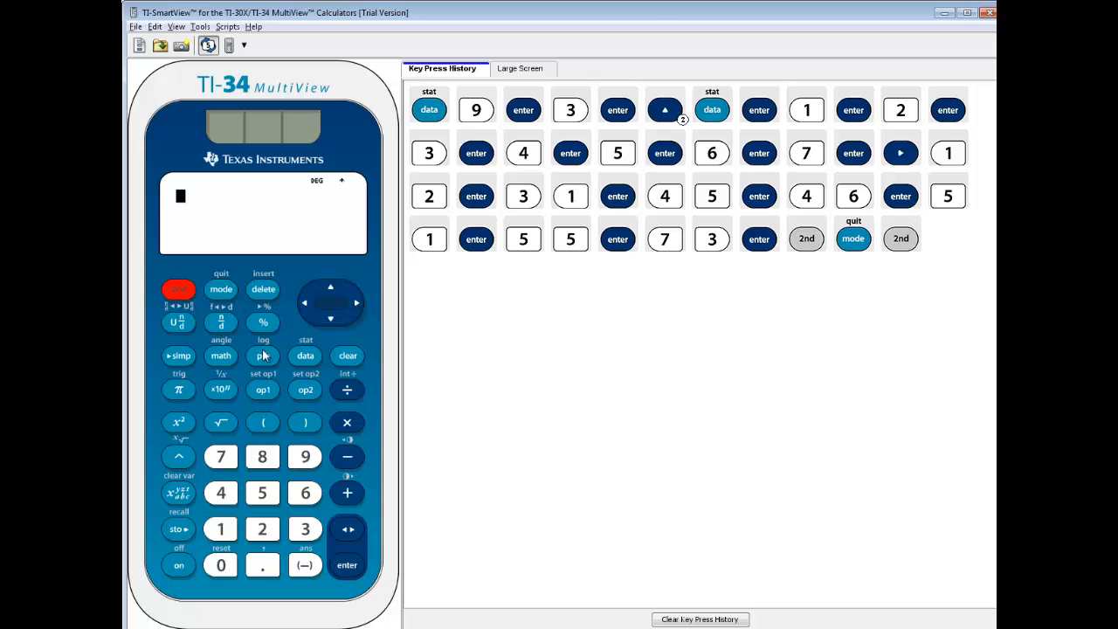
{"action": "left_click", "coordinate": [305, 355]}
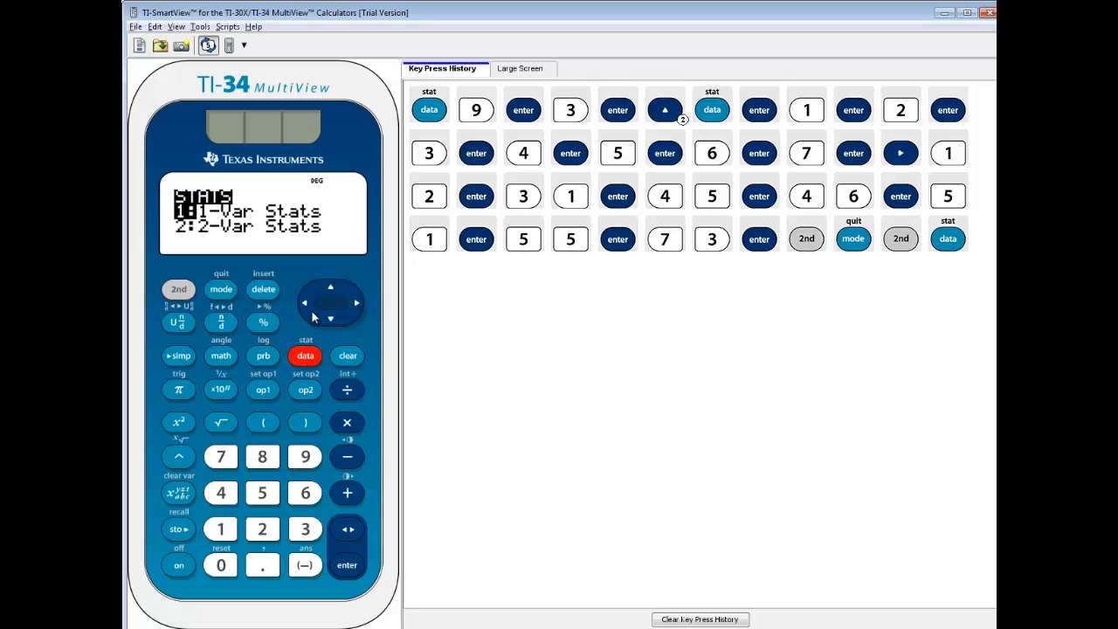
{"action": "left_click", "coordinate": [330, 317]}
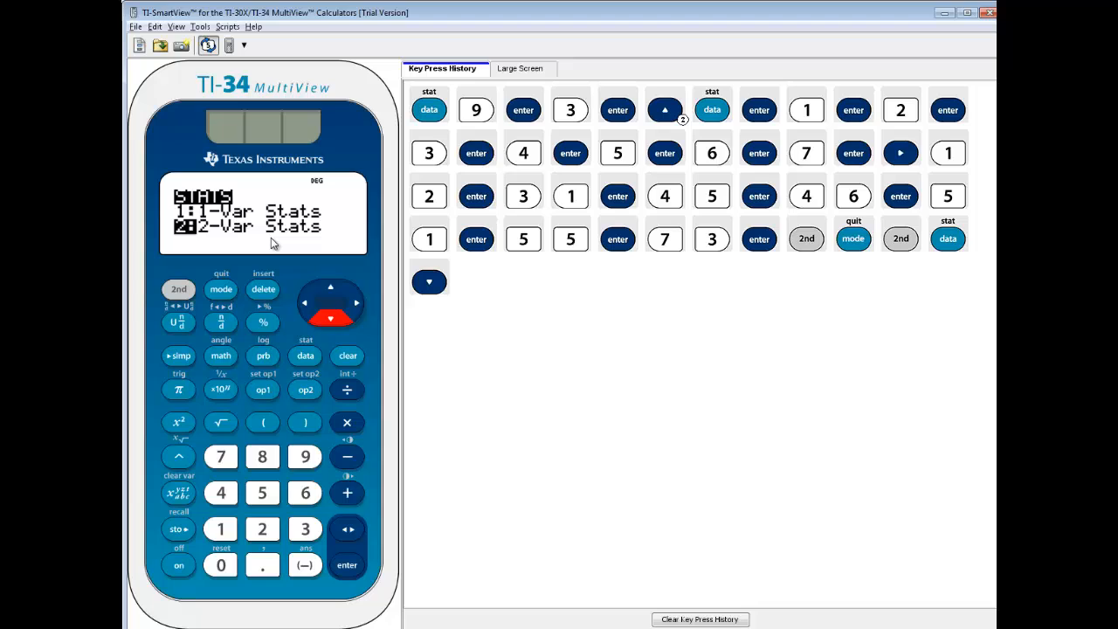
{"action": "left_click", "coordinate": [346, 564]}
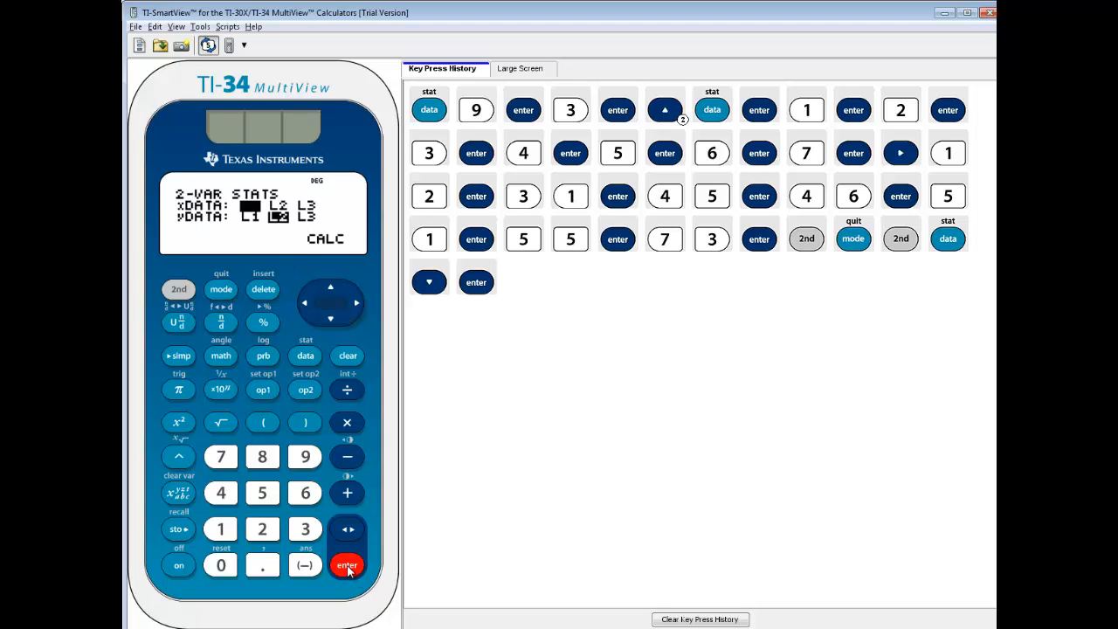
{"action": "left_click", "coordinate": [347, 564]}
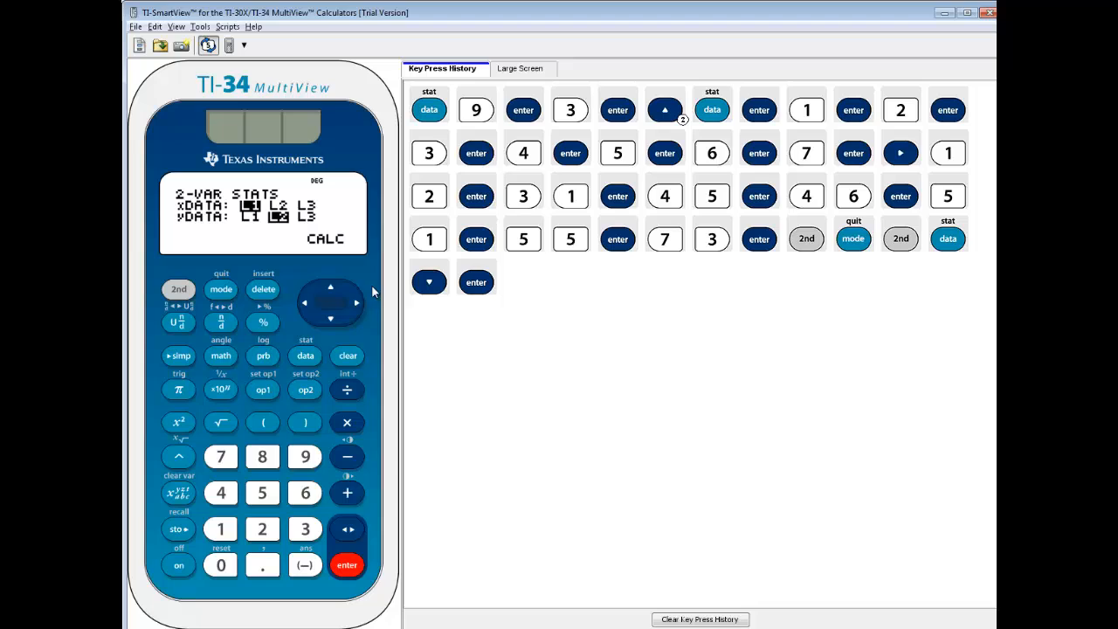
{"action": "left_click", "coordinate": [356, 302]}
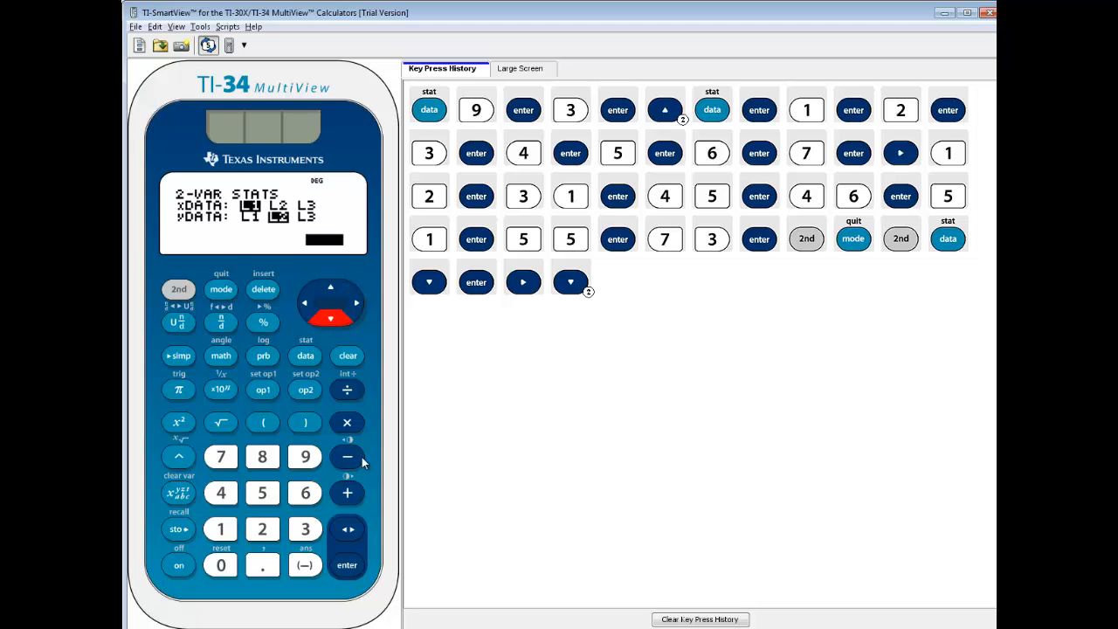
- Run CALC to get a = 8.464285714, b = 10.85714286 and r = 0.9537242646
{"action": "left_click", "coordinate": [346, 564]}
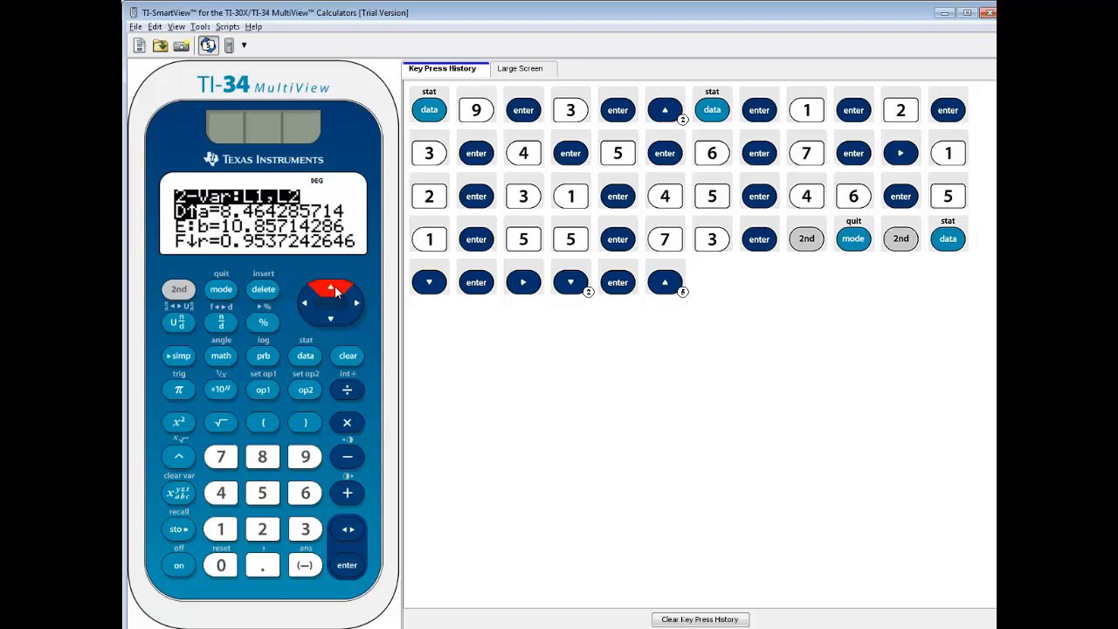
{"action": "mouse_move", "coordinate": [308, 341]}
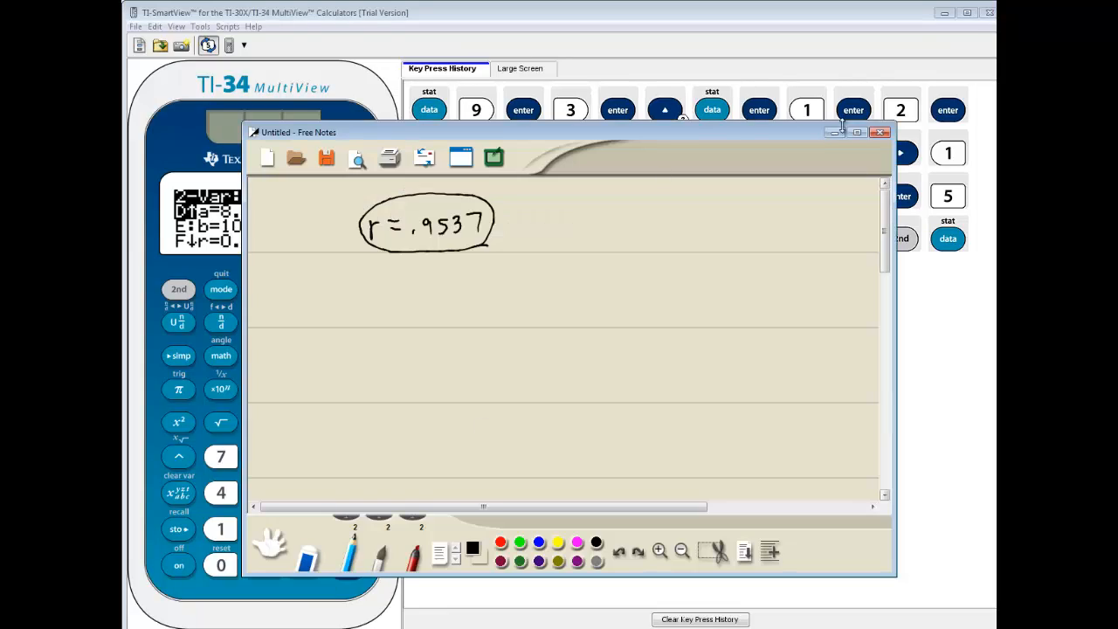
- Maximize Free Notes and handwrite the general form ŷ = ax + b below r = .9537
{"action": "left_click", "coordinate": [838, 132]}
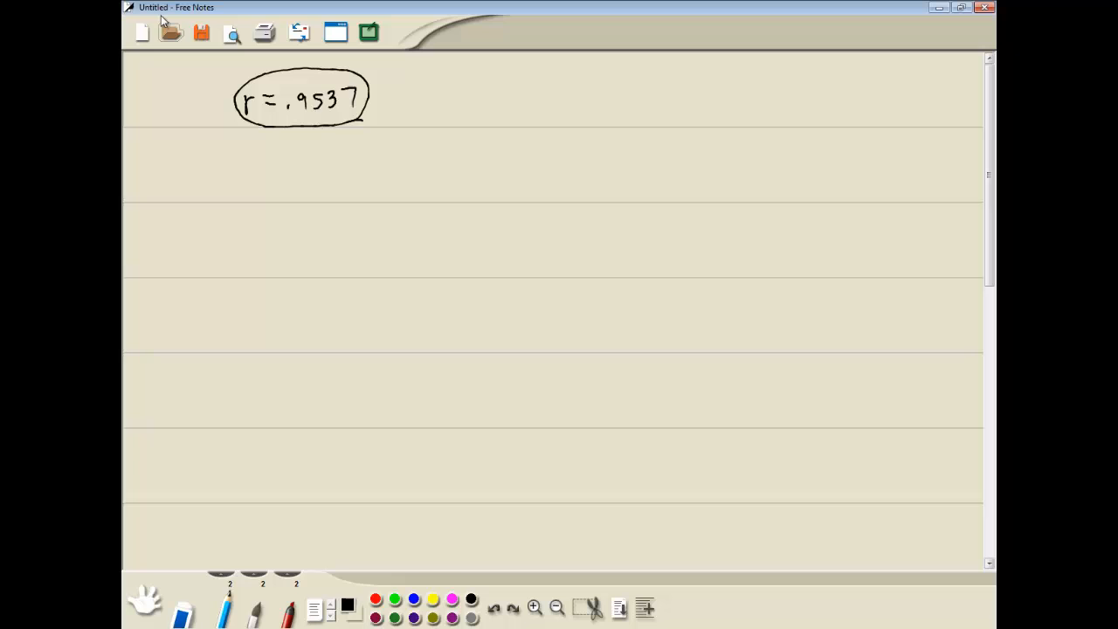
{"action": "left_click", "coordinate": [299, 164]}
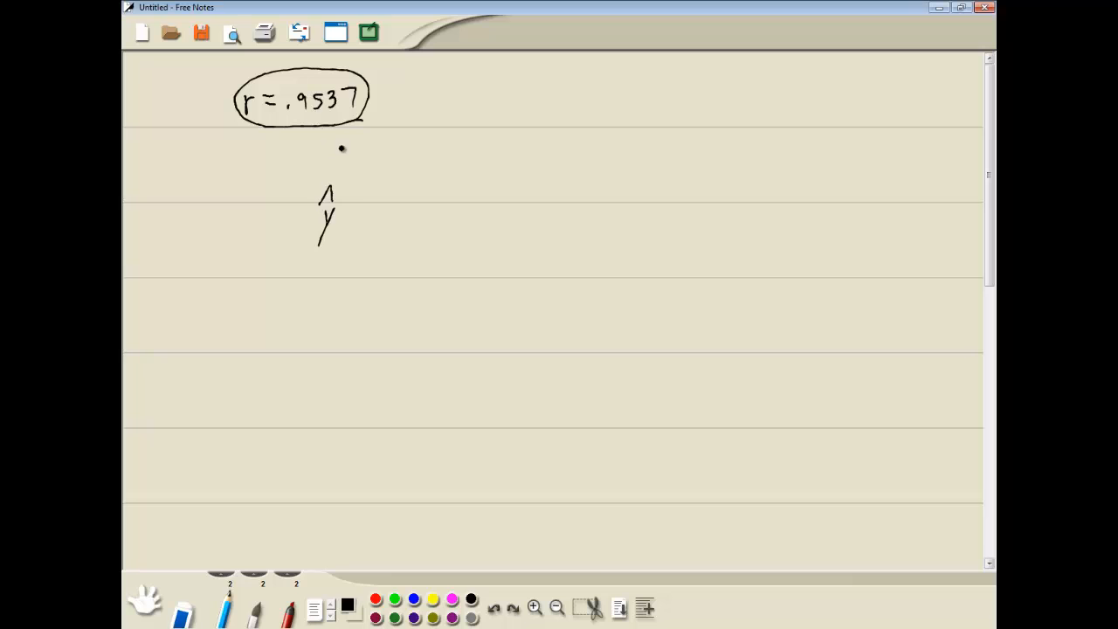
{"action": "left_click_drag", "start_coordinate": [354, 216], "coordinate": [388, 218]}
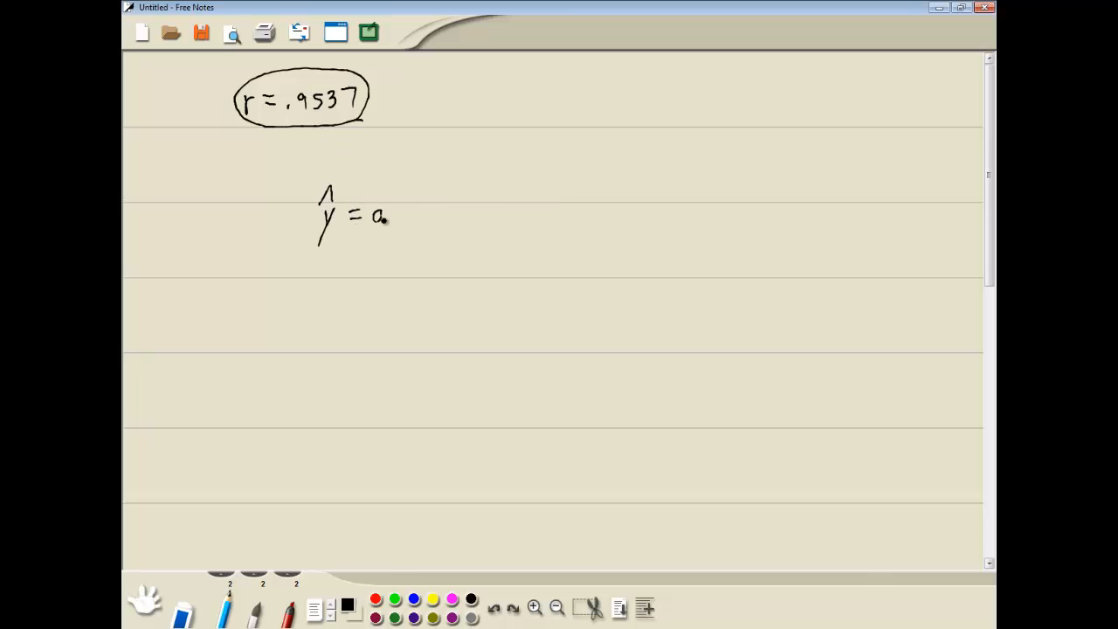
{"action": "left_click_drag", "start_coordinate": [384, 217], "coordinate": [437, 217]}
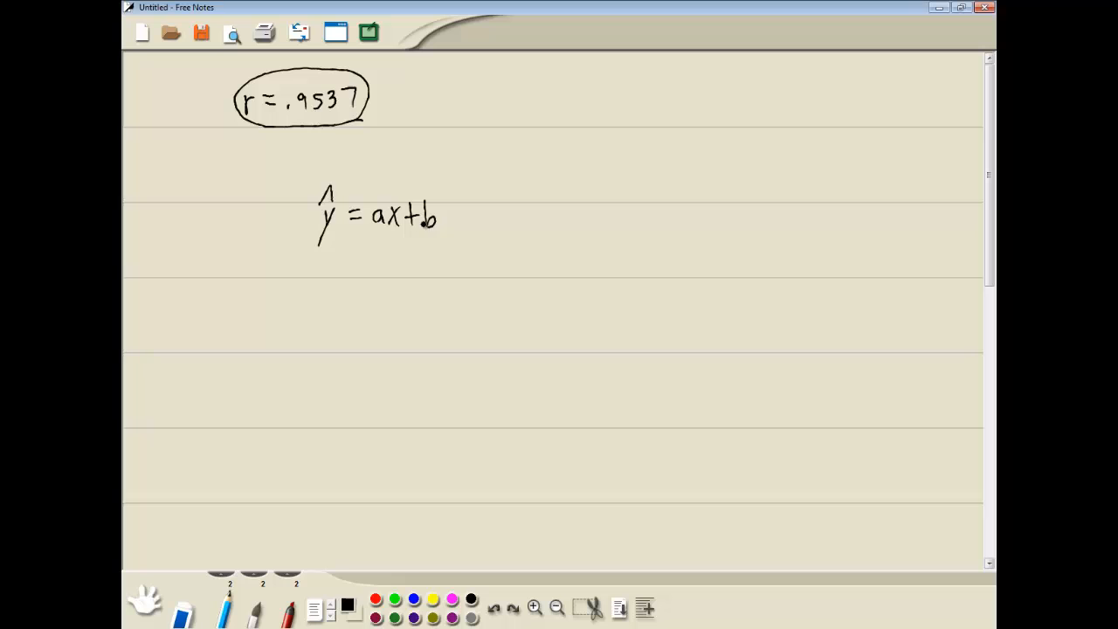
{"action": "left_click_drag", "start_coordinate": [324, 257], "coordinate": [330, 297]}
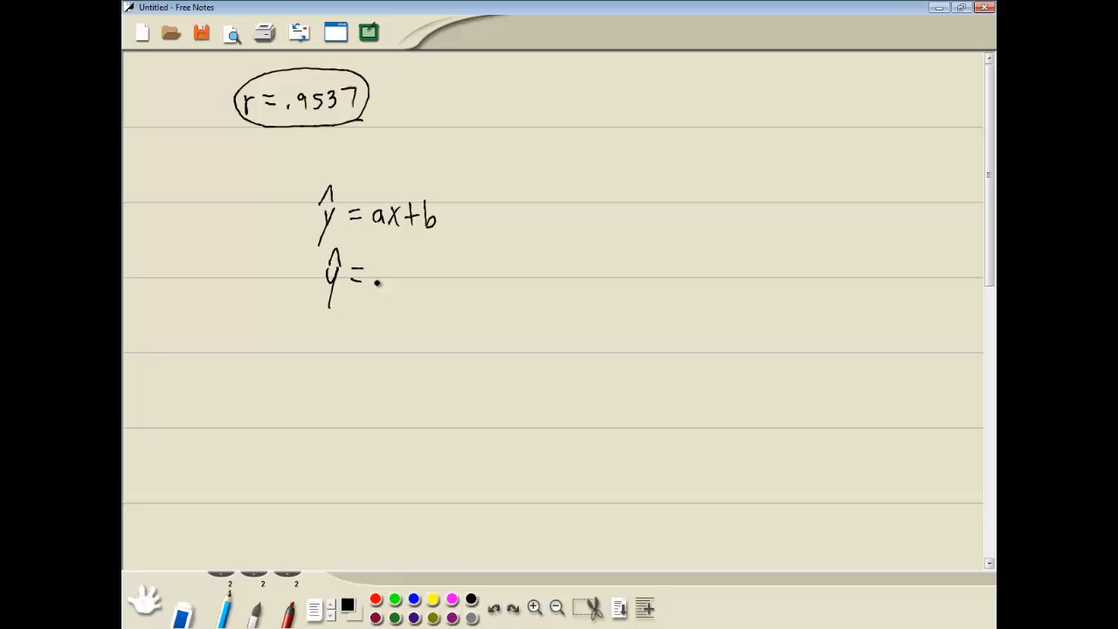
- Handwrite the fitted equation ŷ = 8.46x + 10.86 on the next line
{"action": "left_click_drag", "start_coordinate": [375, 271], "coordinate": [419, 275]}
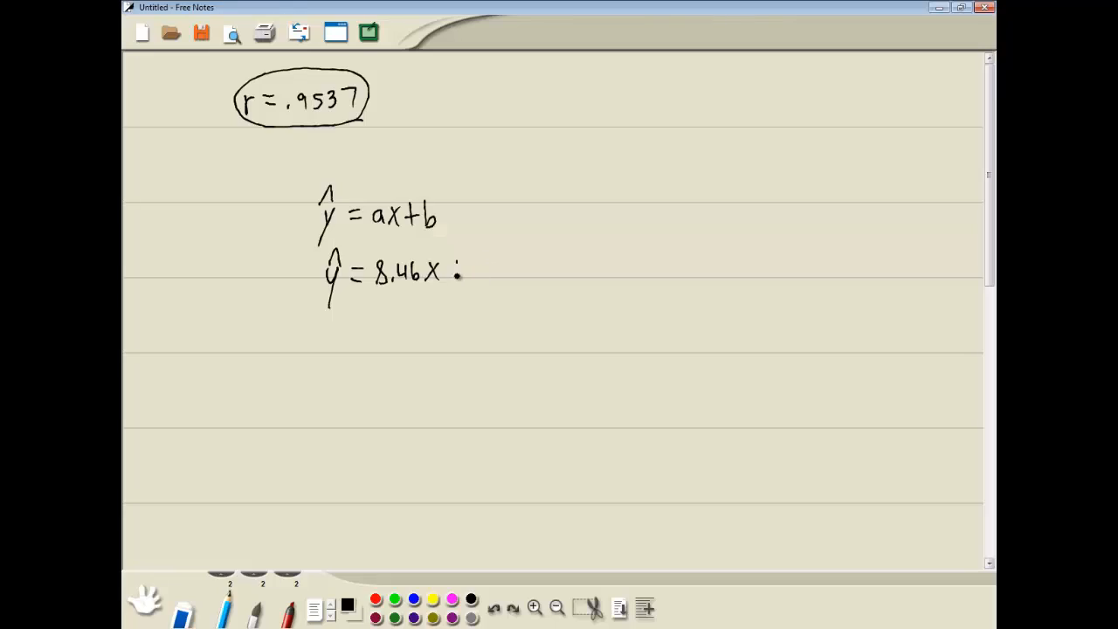
{"action": "left_click_drag", "start_coordinate": [458, 270], "coordinate": [502, 271]}
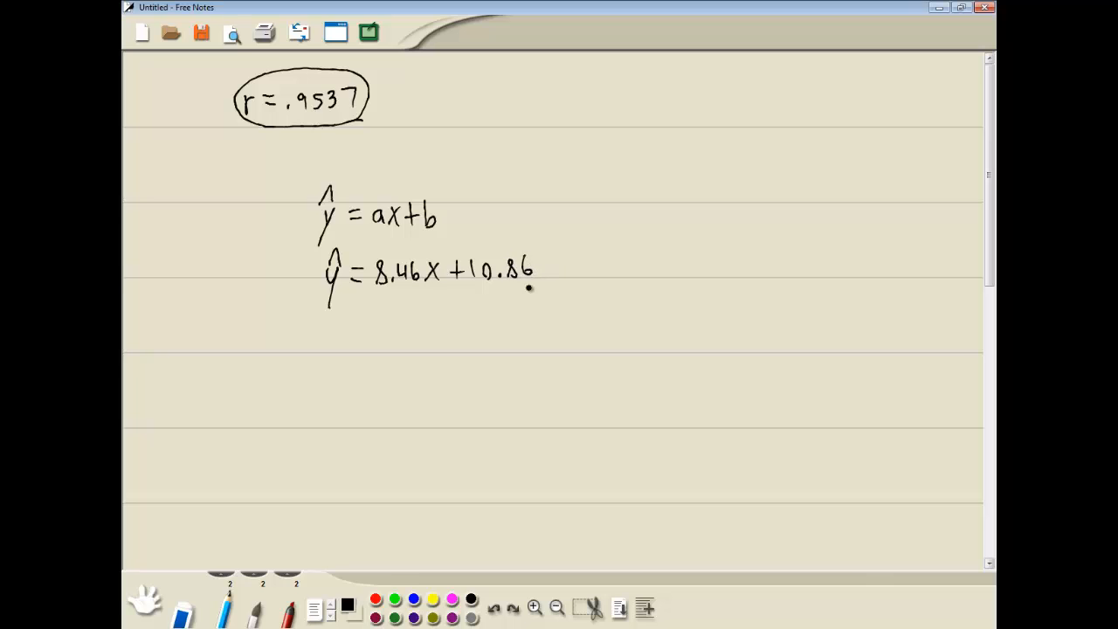
{"action": "left_click_drag", "start_coordinate": [310, 258], "coordinate": [532, 288]}
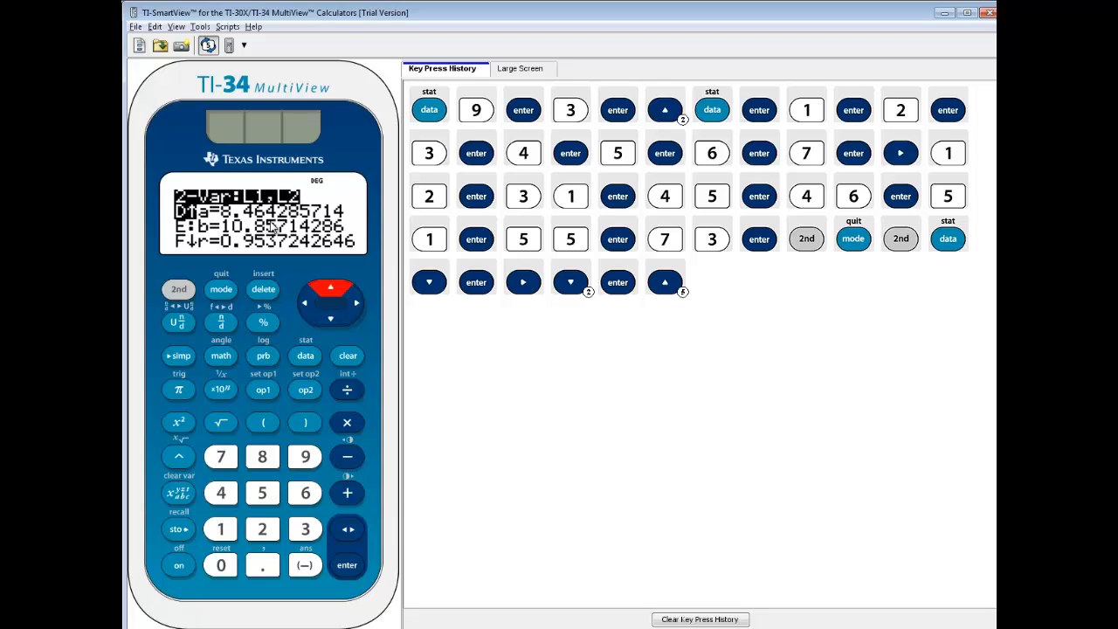
{"action": "mouse_move", "coordinate": [268, 225]}
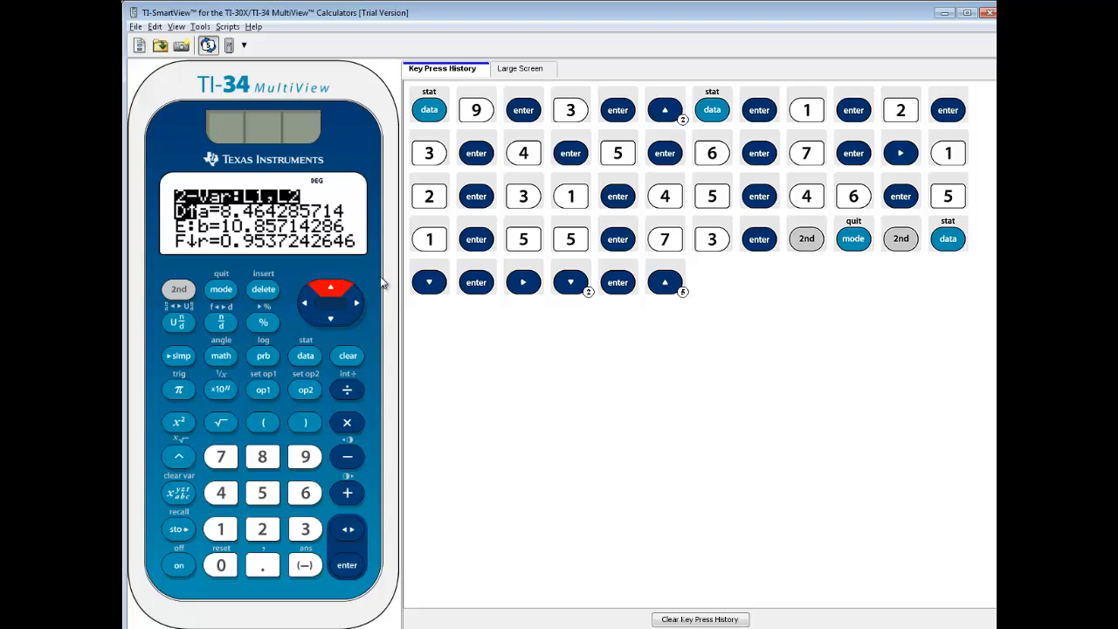
{"action": "mouse_move", "coordinate": [371, 279]}
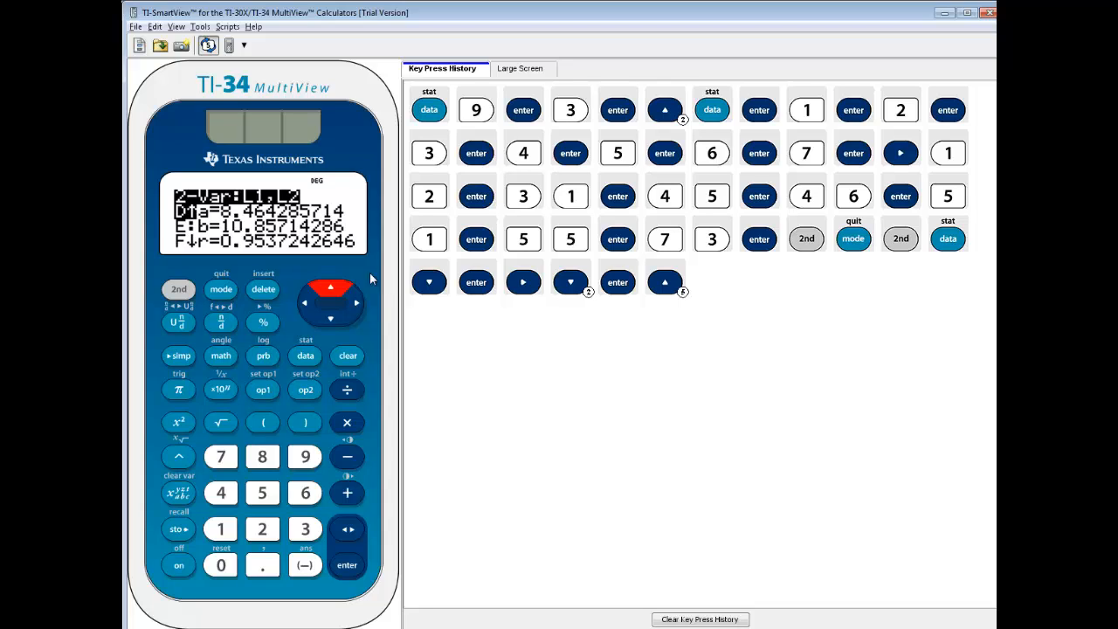
- Scroll up through the 2-VAR results until G: x' and H: y' appear
{"action": "left_click", "coordinate": [331, 289]}
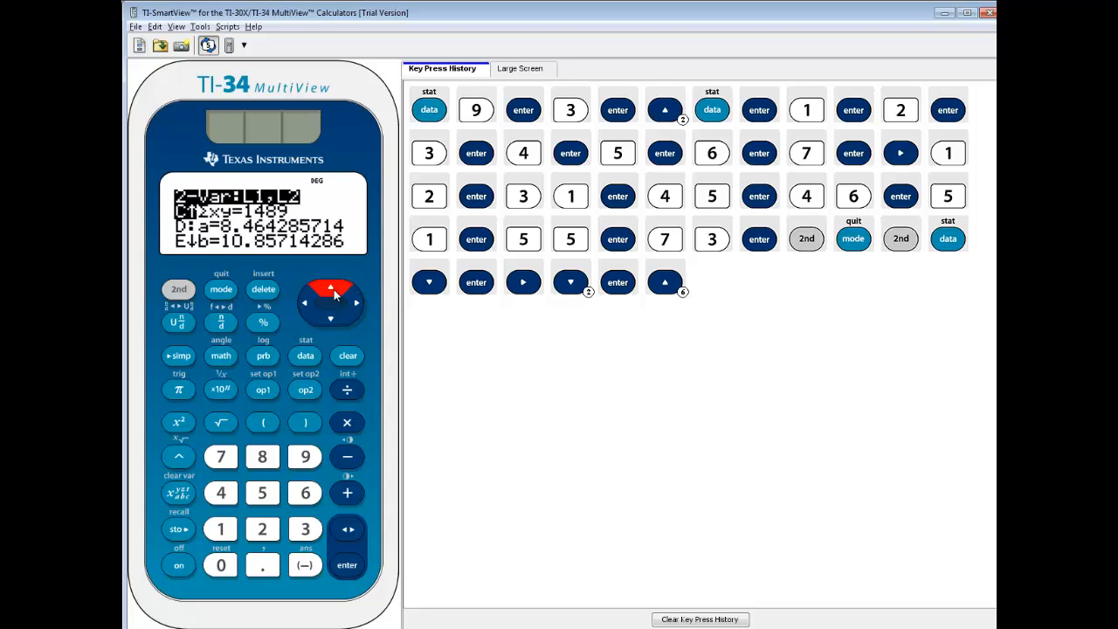
{"action": "left_click", "coordinate": [330, 287]}
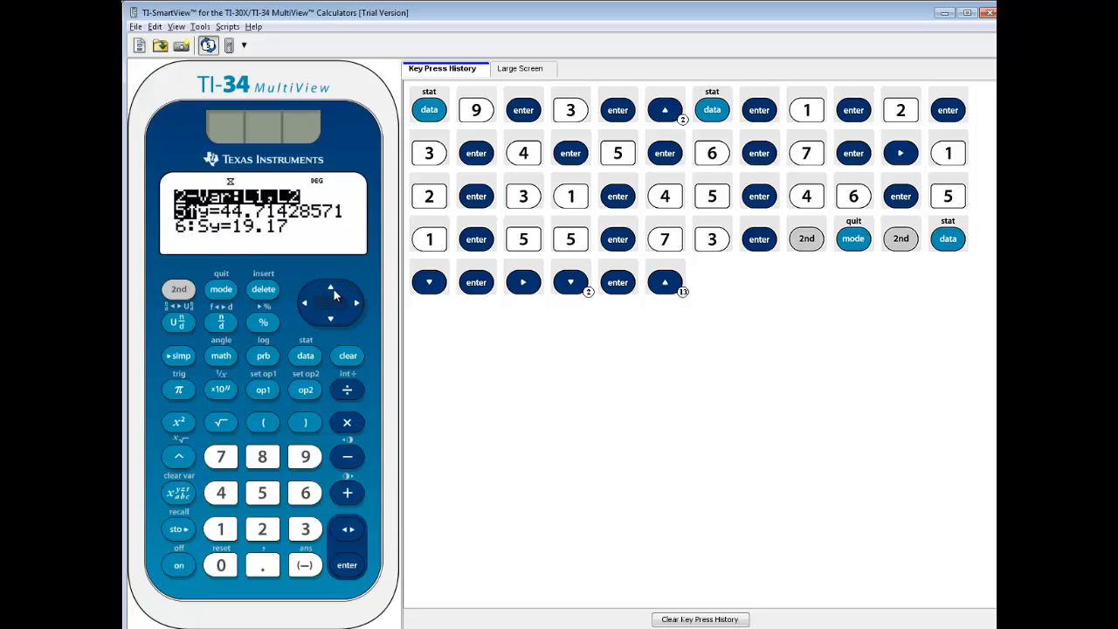
{"action": "left_click", "coordinate": [330, 288]}
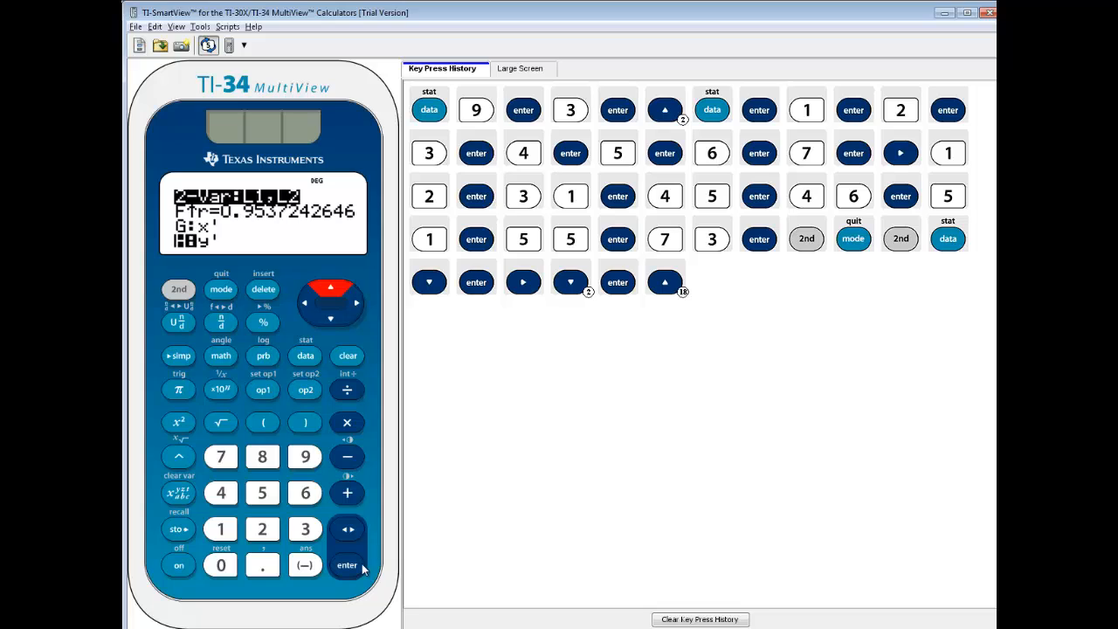
- Paste H: y' to the home screen and evaluate y'(2)
{"action": "left_click", "coordinate": [347, 565]}
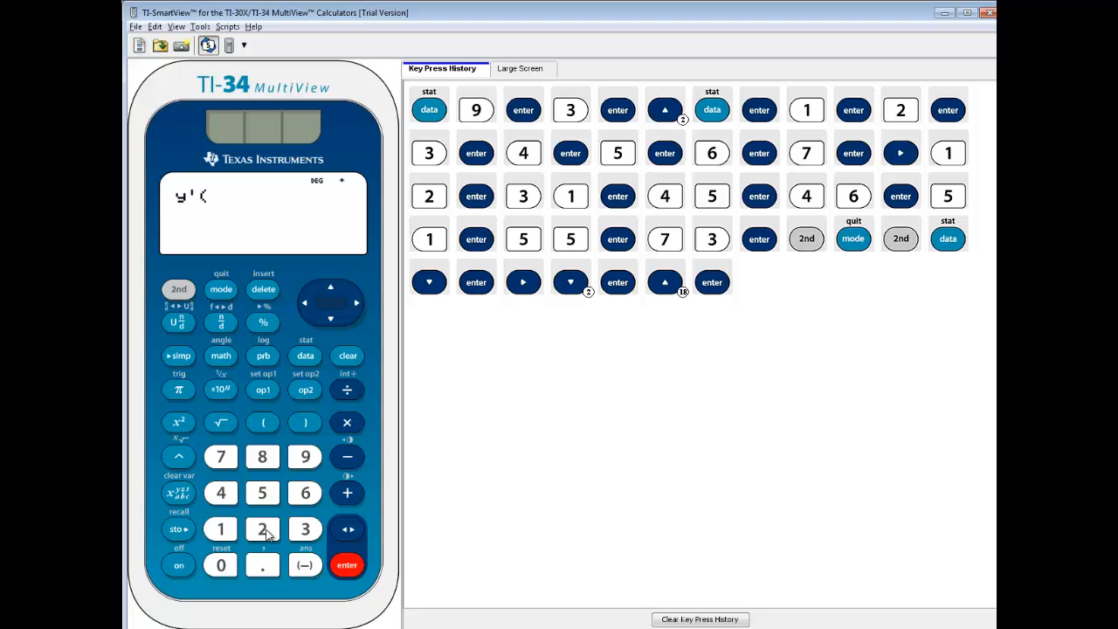
{"action": "left_click", "coordinate": [262, 529]}
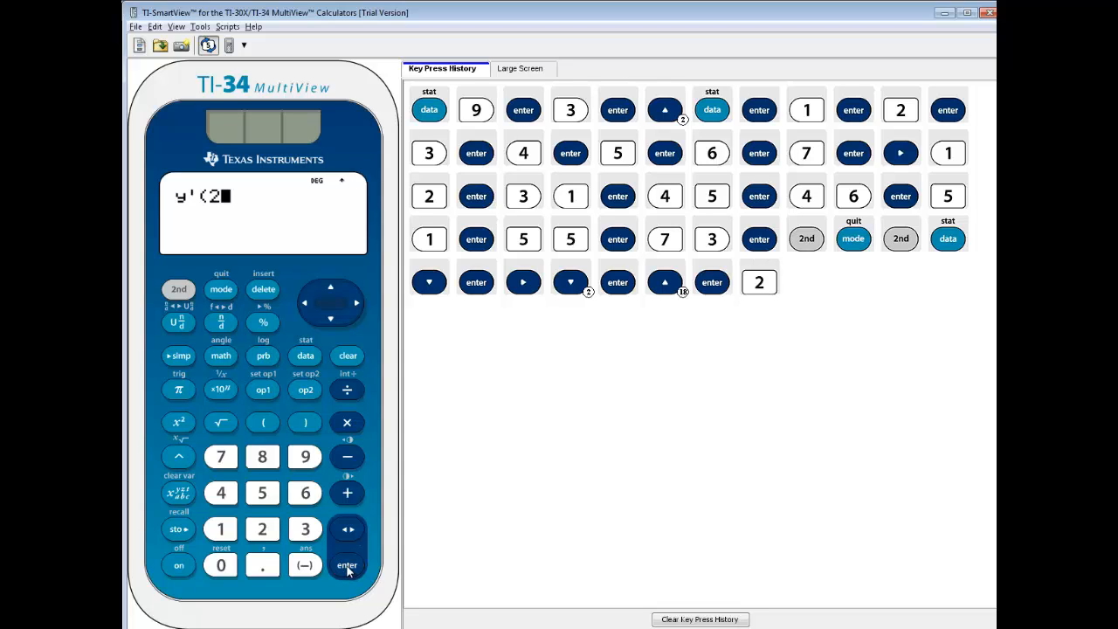
{"action": "left_click", "coordinate": [347, 565]}
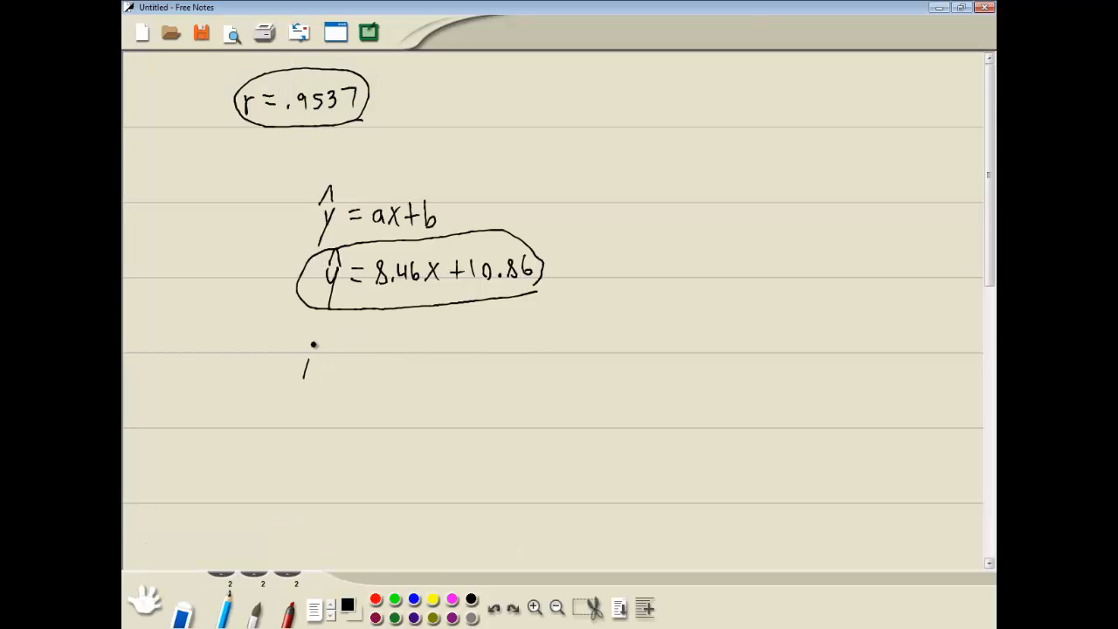
- Handwrite ŷ(2) = 8.46(2) + 10.86 under the circled equation and begin the result
{"action": "left_click_drag", "start_coordinate": [310, 340], "coordinate": [341, 349]}
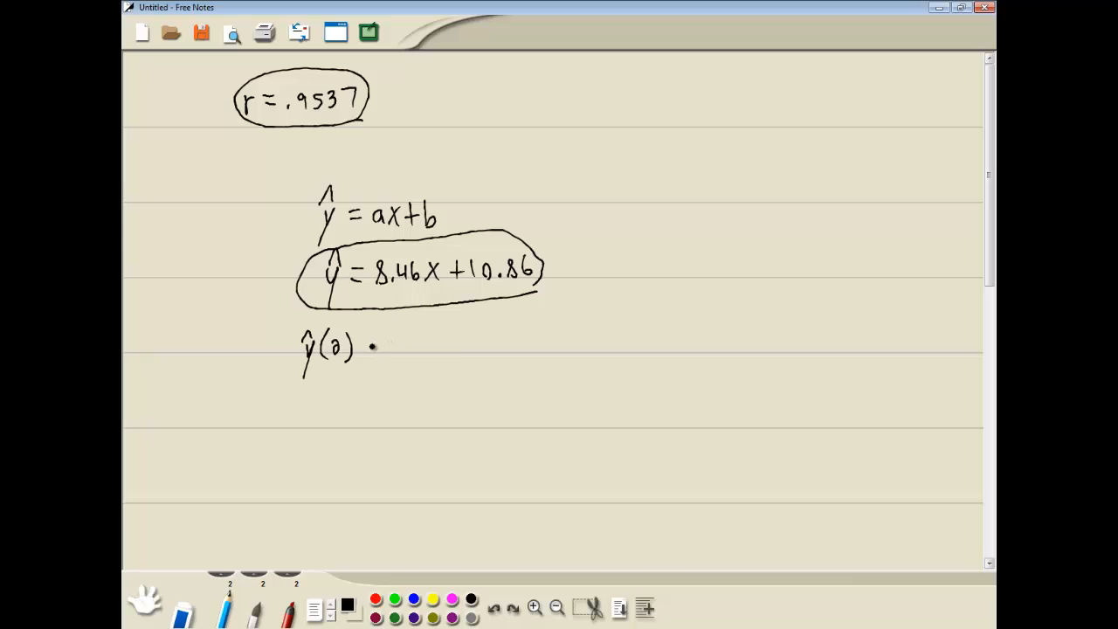
{"action": "left_click_drag", "start_coordinate": [367, 349], "coordinate": [406, 349]}
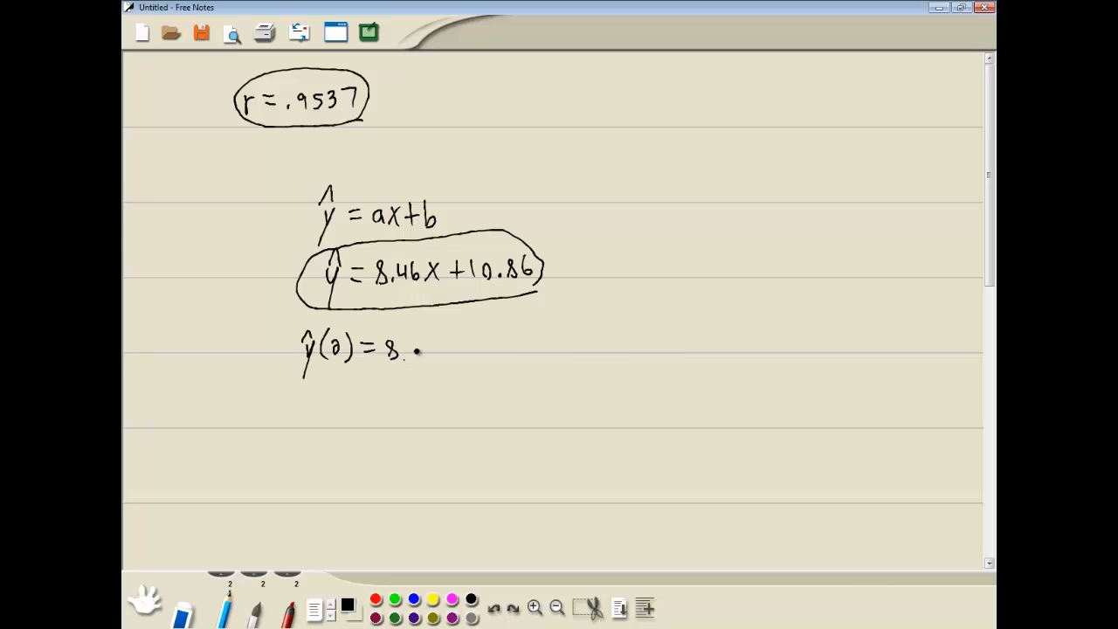
{"action": "left_click_drag", "start_coordinate": [411, 349], "coordinate": [454, 349]}
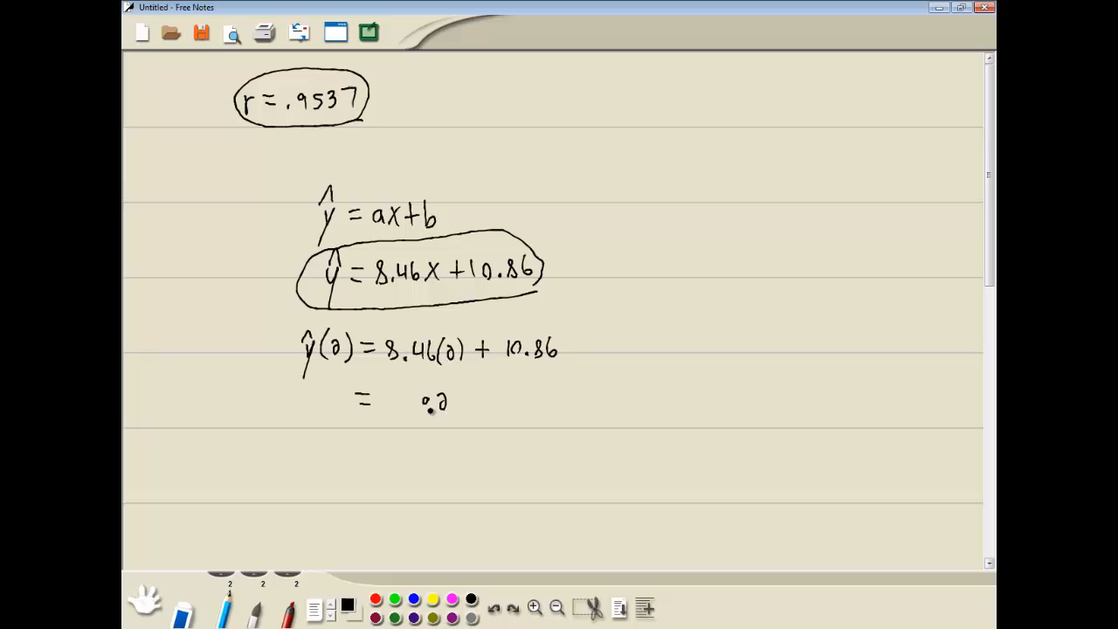
{"action": "left_click_drag", "start_coordinate": [393, 402], "coordinate": [445, 406]}
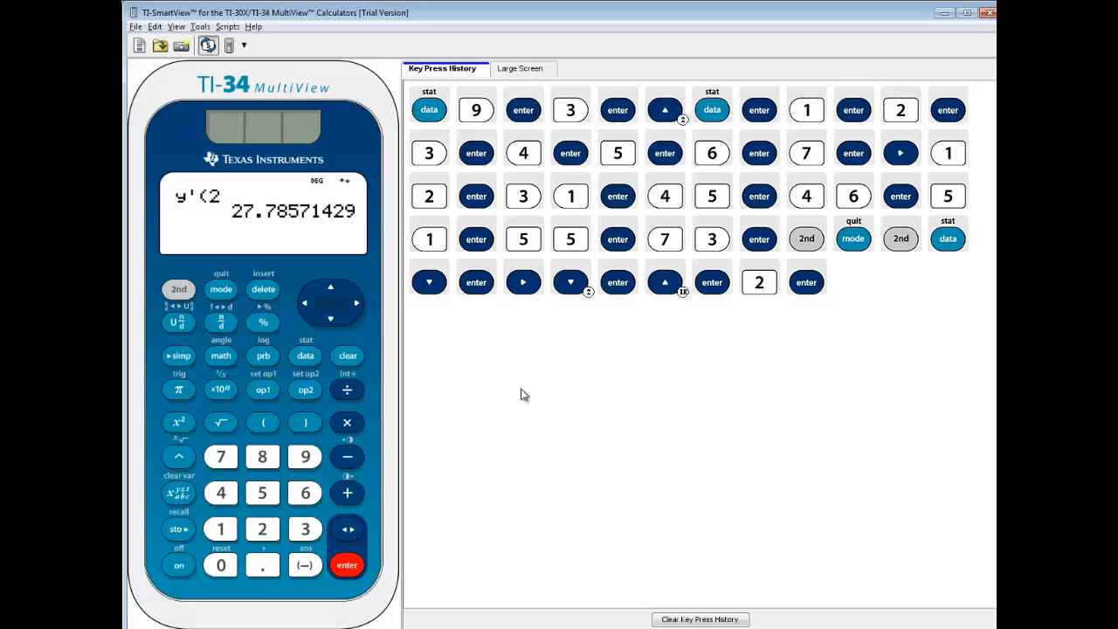
{"action": "mouse_move", "coordinate": [253, 229]}
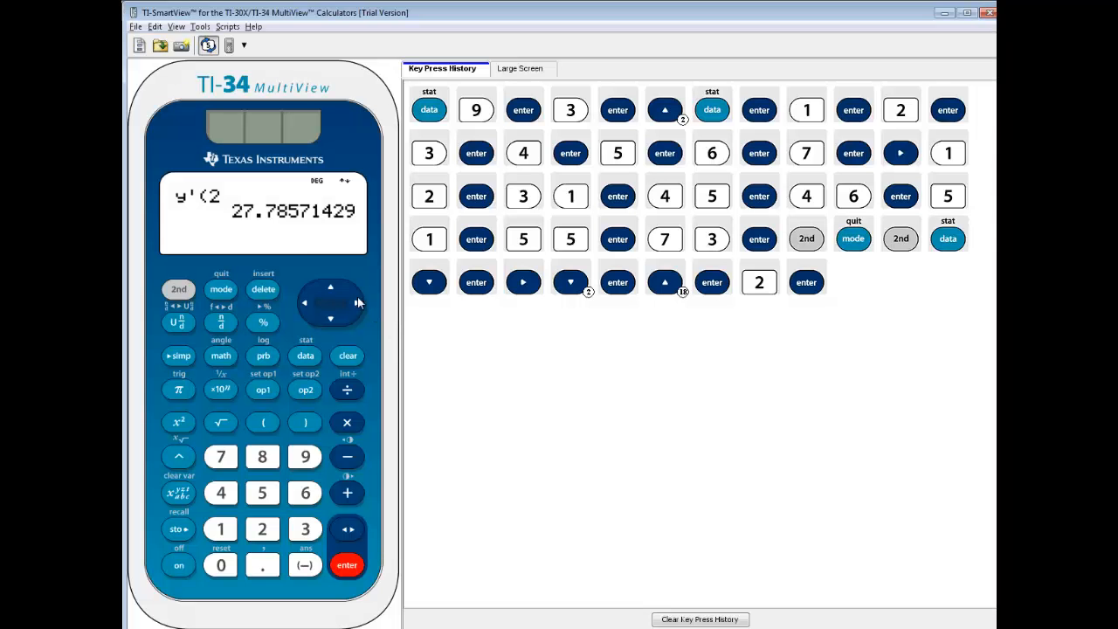
{"action": "mouse_move", "coordinate": [295, 227]}
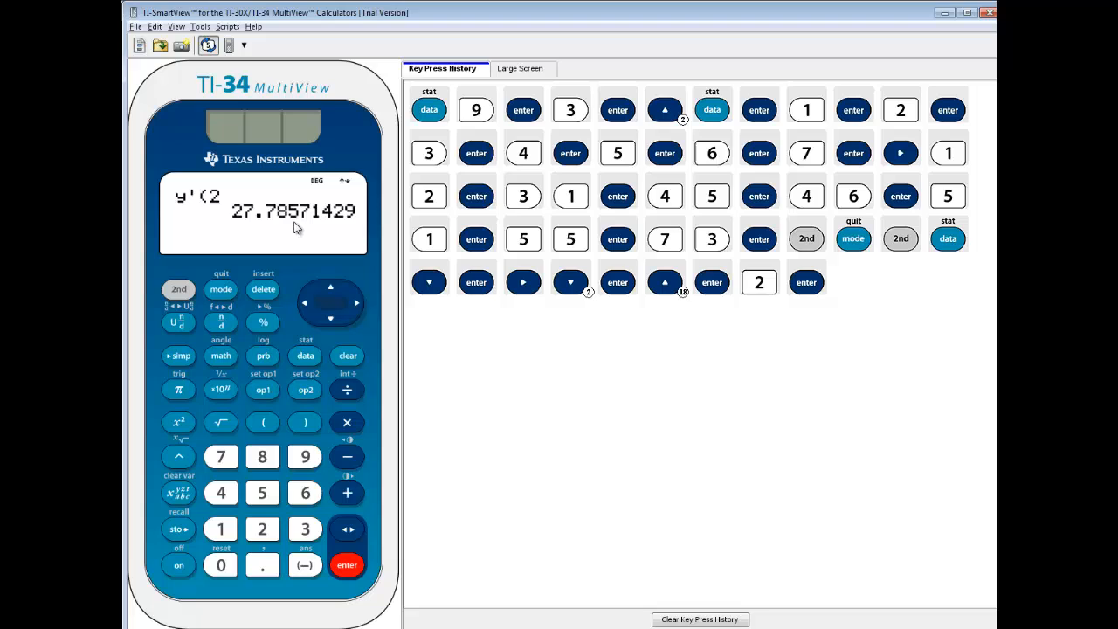
{"action": "mouse_move", "coordinate": [311, 248]}
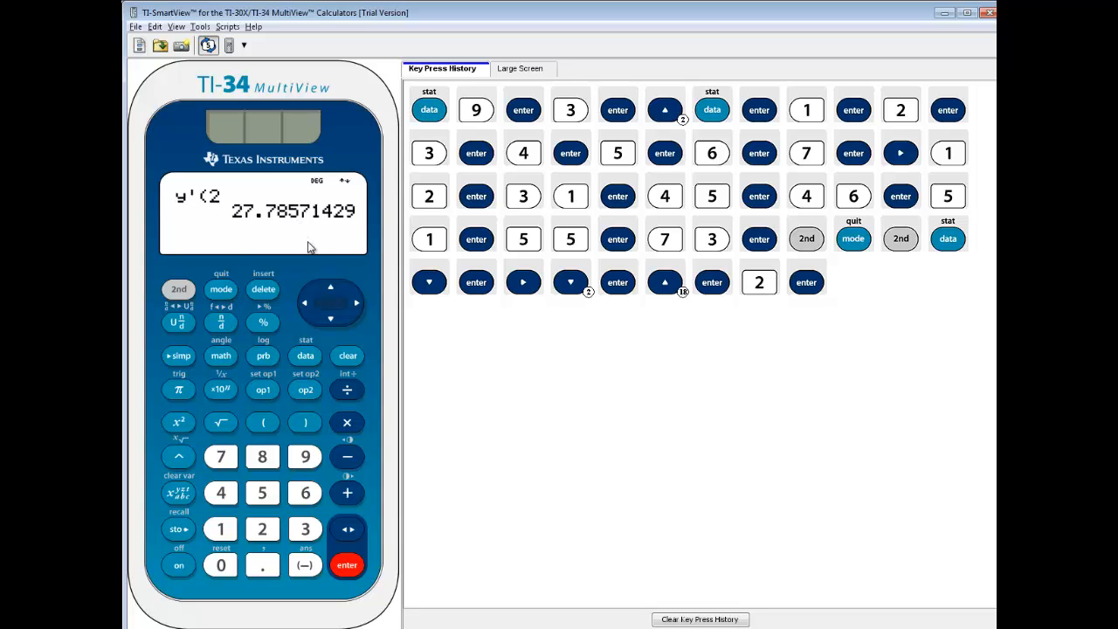
{"action": "mouse_move", "coordinate": [311, 247]}
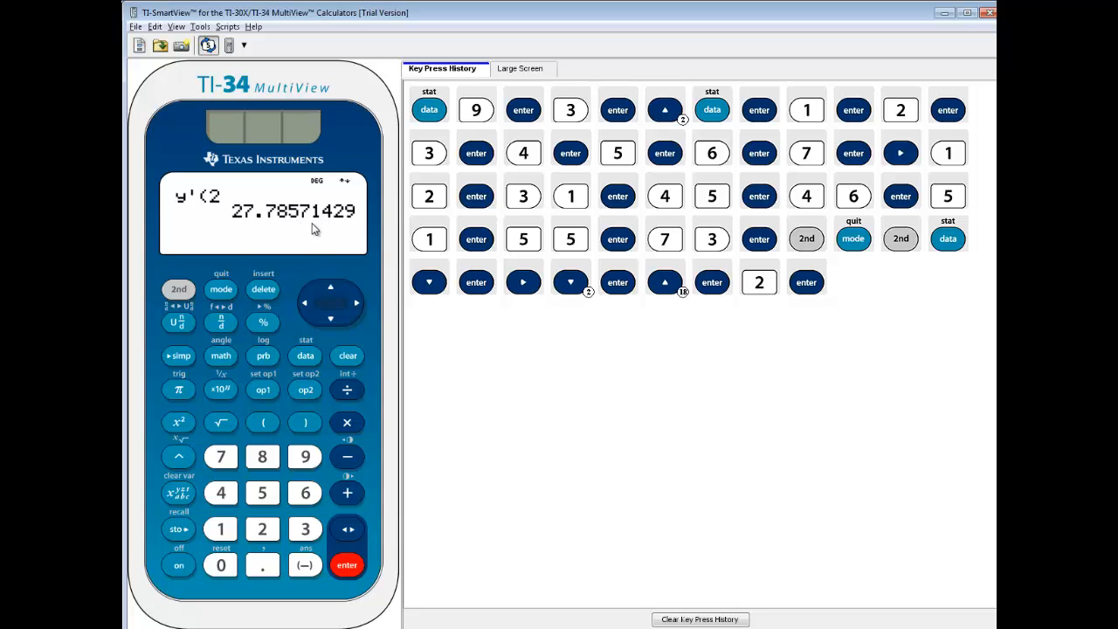
{"action": "mouse_move", "coordinate": [260, 113]}
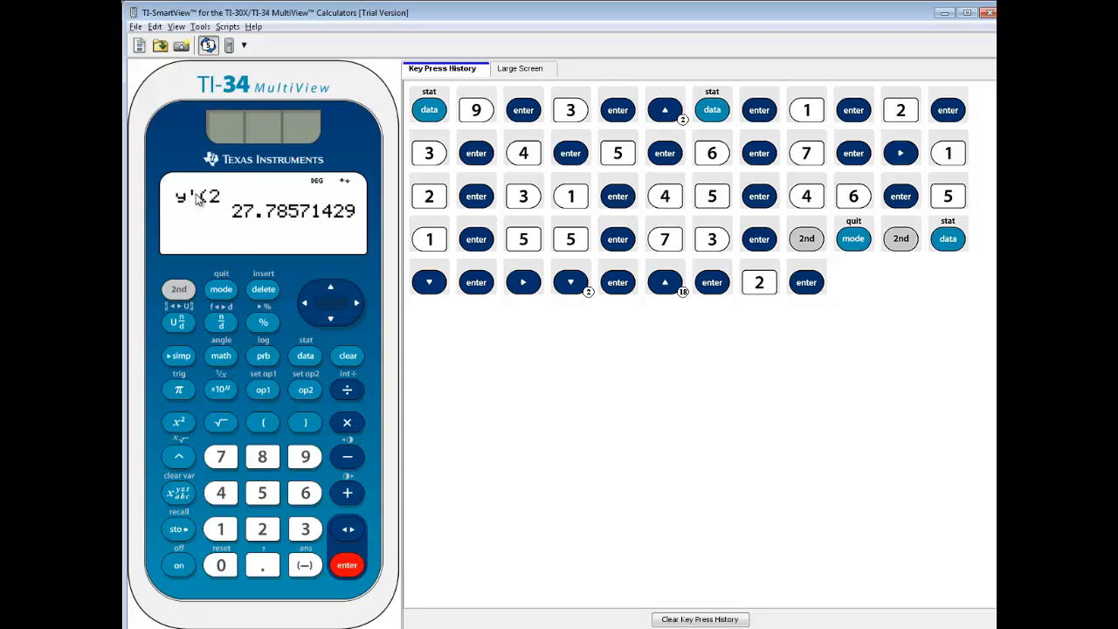
{"action": "mouse_move", "coordinate": [214, 205]}
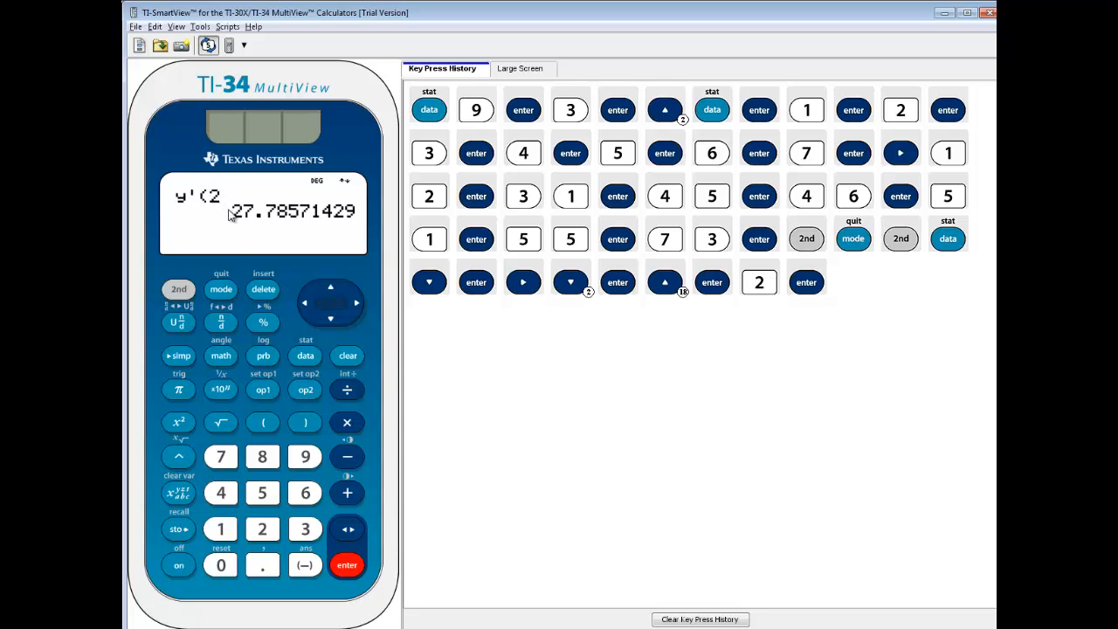
{"action": "mouse_move", "coordinate": [300, 223]}
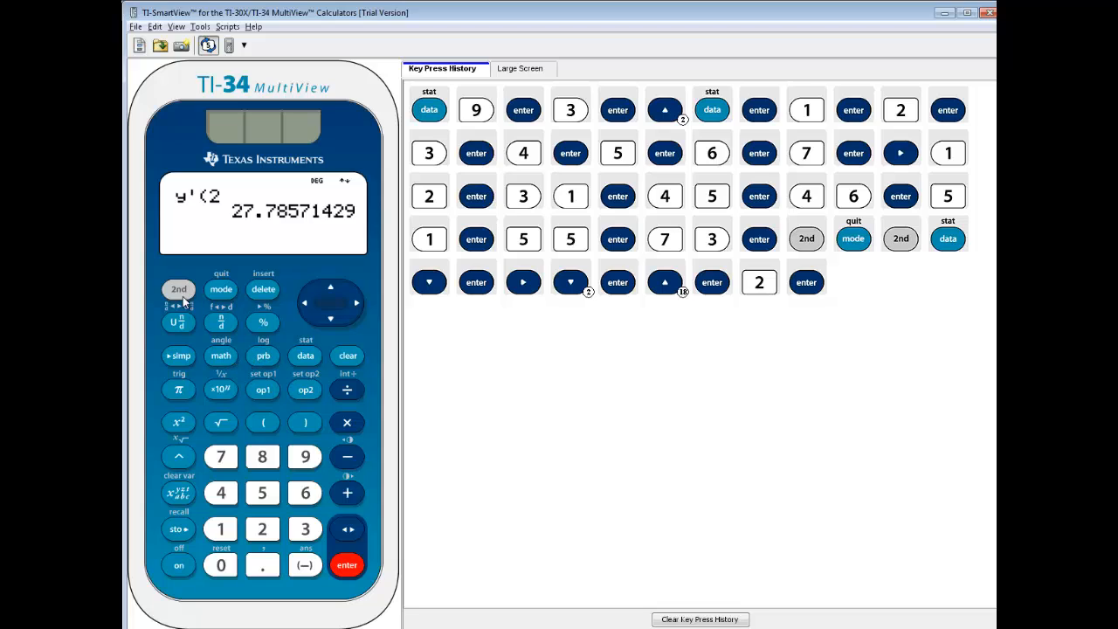
{"action": "mouse_move", "coordinate": [198, 389]}
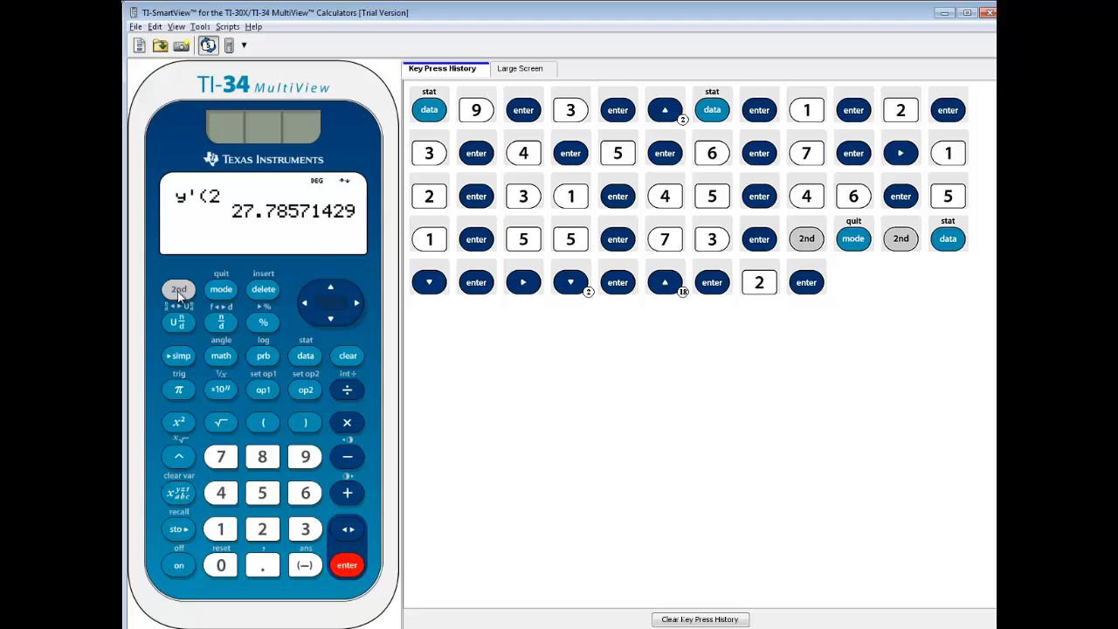
- Reopen the StatVars results list and step toward the x' and y' entries
{"action": "left_click", "coordinate": [178, 289]}
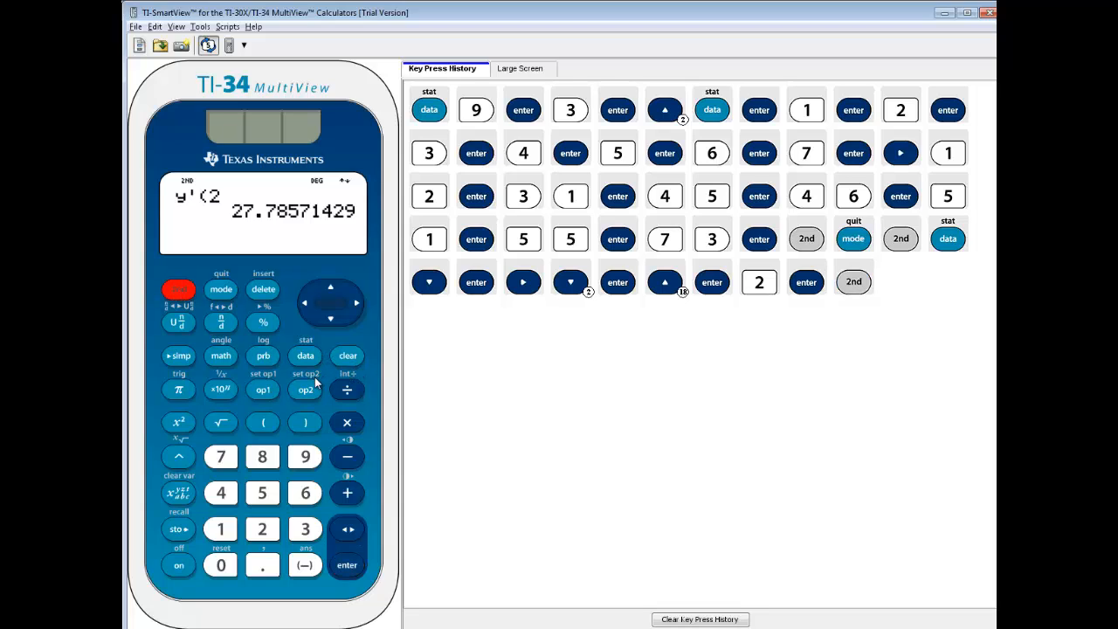
{"action": "left_click", "coordinate": [305, 356]}
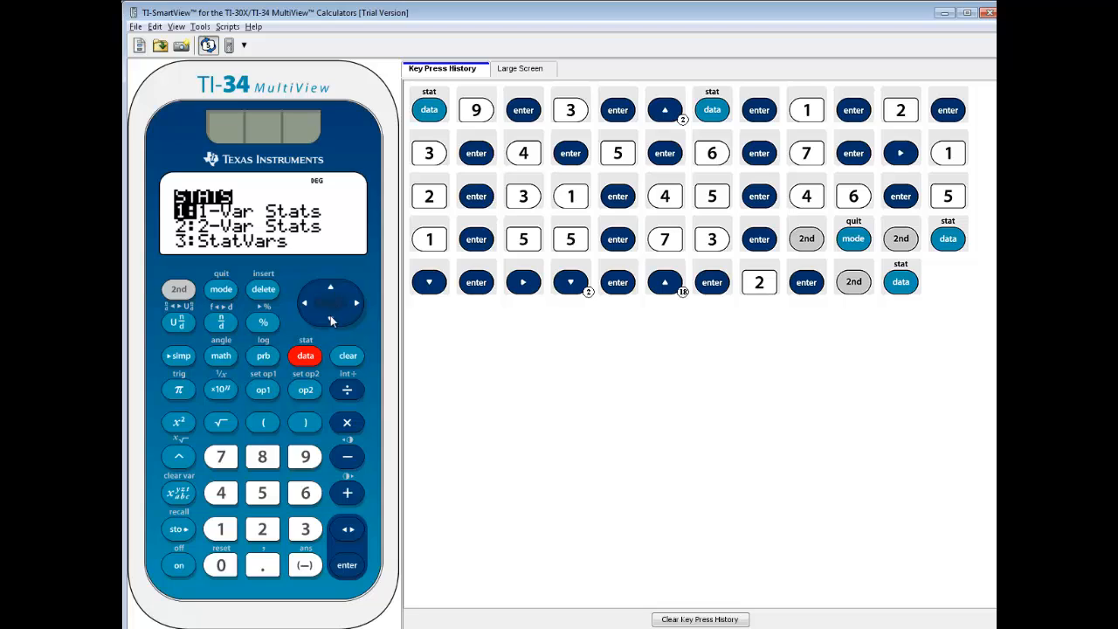
{"action": "left_click", "coordinate": [330, 287]}
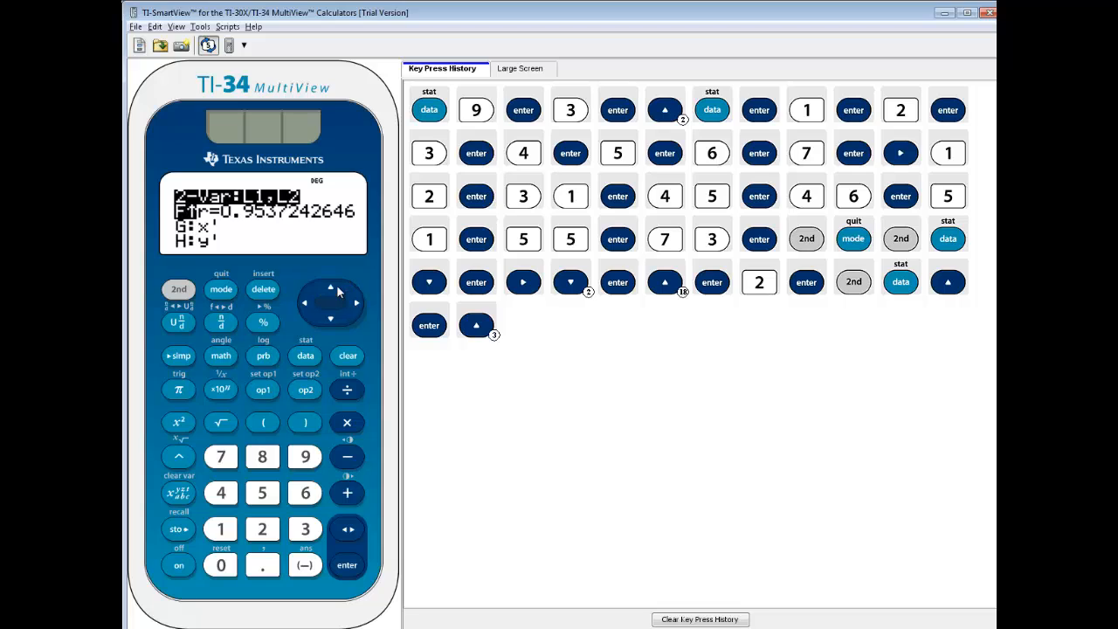
{"action": "left_click", "coordinate": [330, 318]}
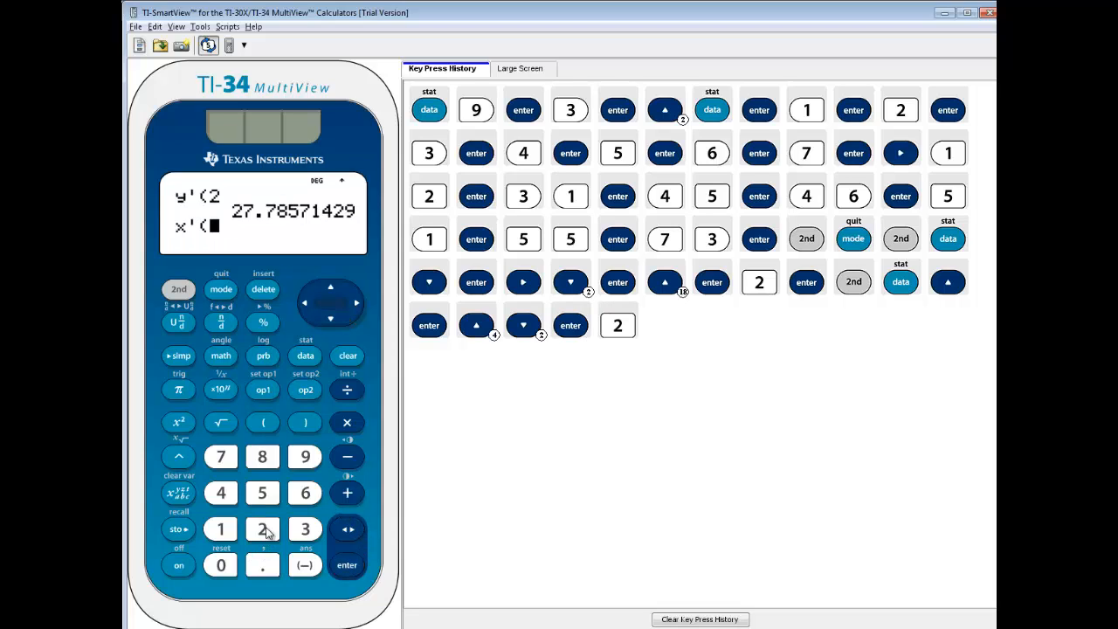
- Close the parenthesis and evaluate x'(2), giving -1.046413502 below y'(2)
{"action": "left_click", "coordinate": [304, 422]}
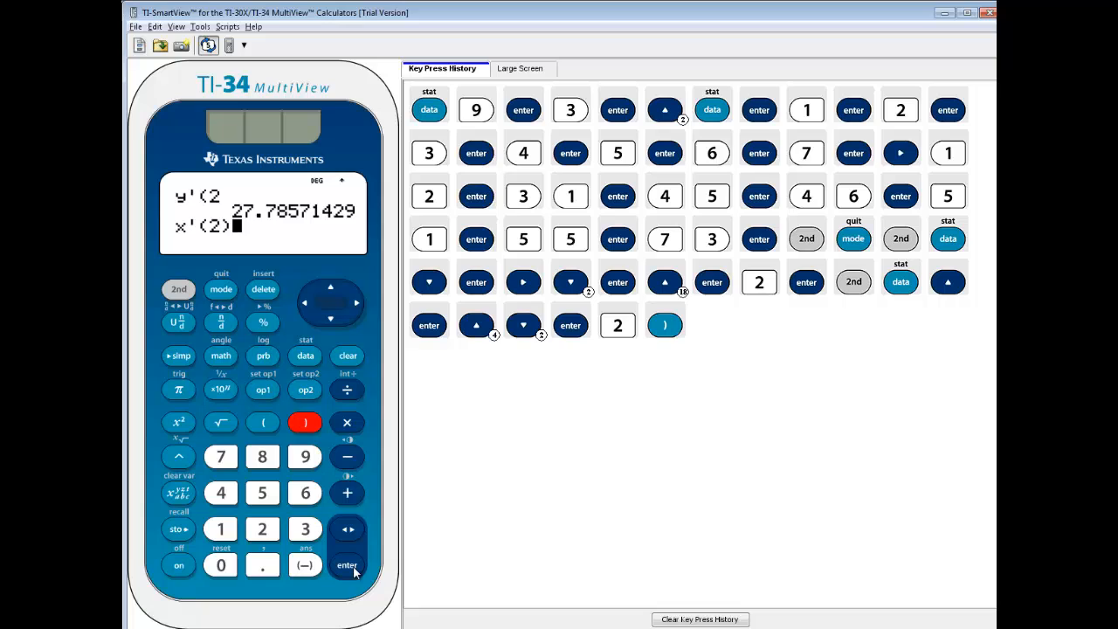
{"action": "left_click", "coordinate": [346, 564]}
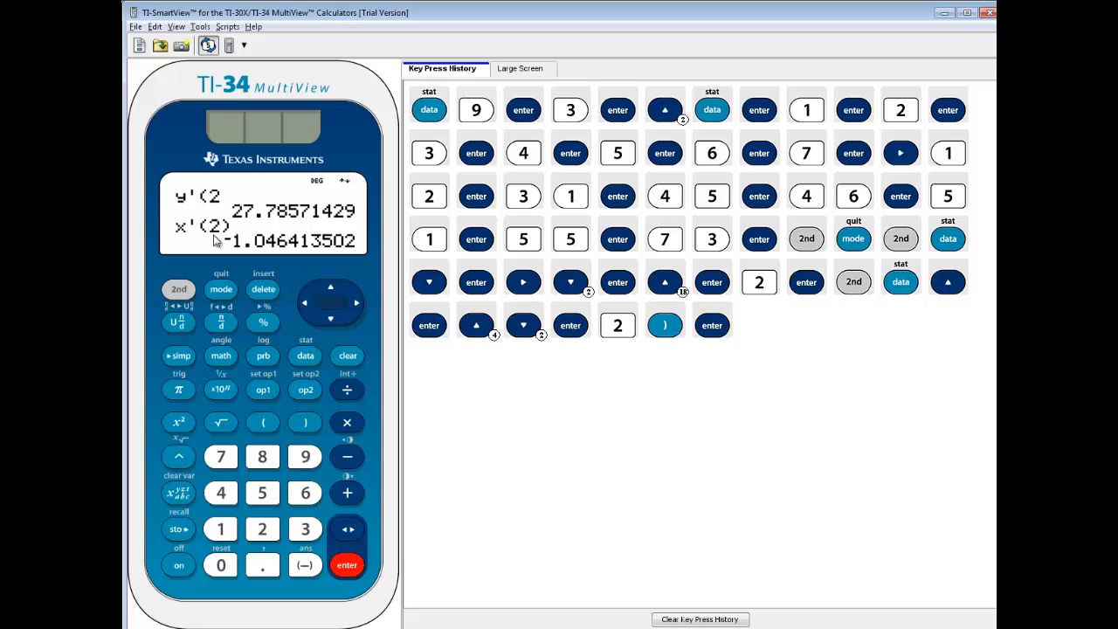
{"action": "mouse_move", "coordinate": [224, 226]}
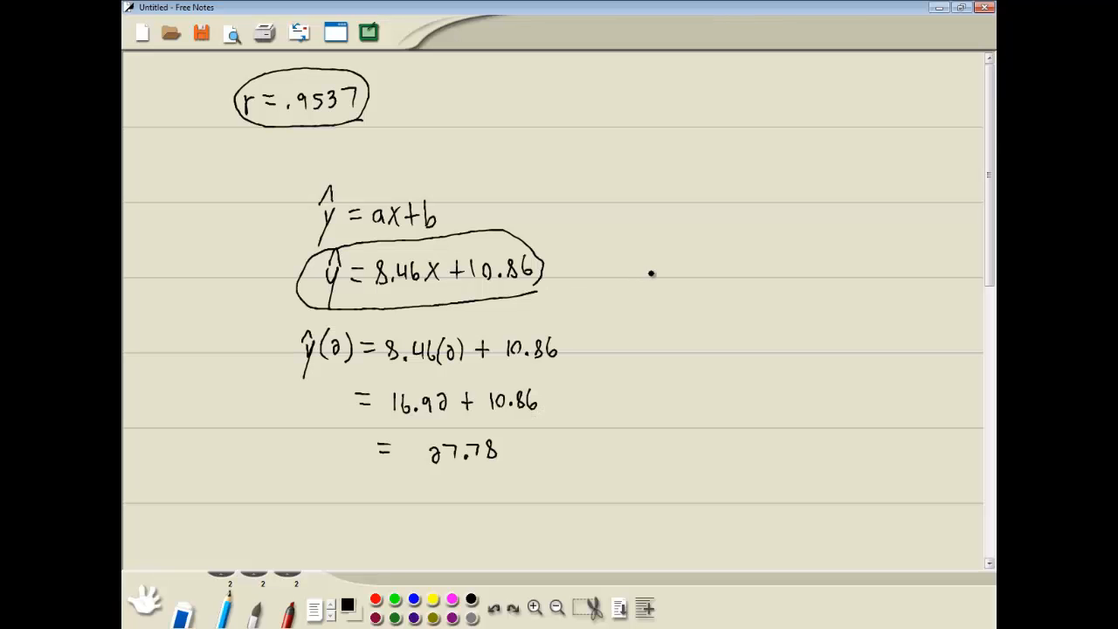
{"action": "mouse_move", "coordinate": [585, 255]}
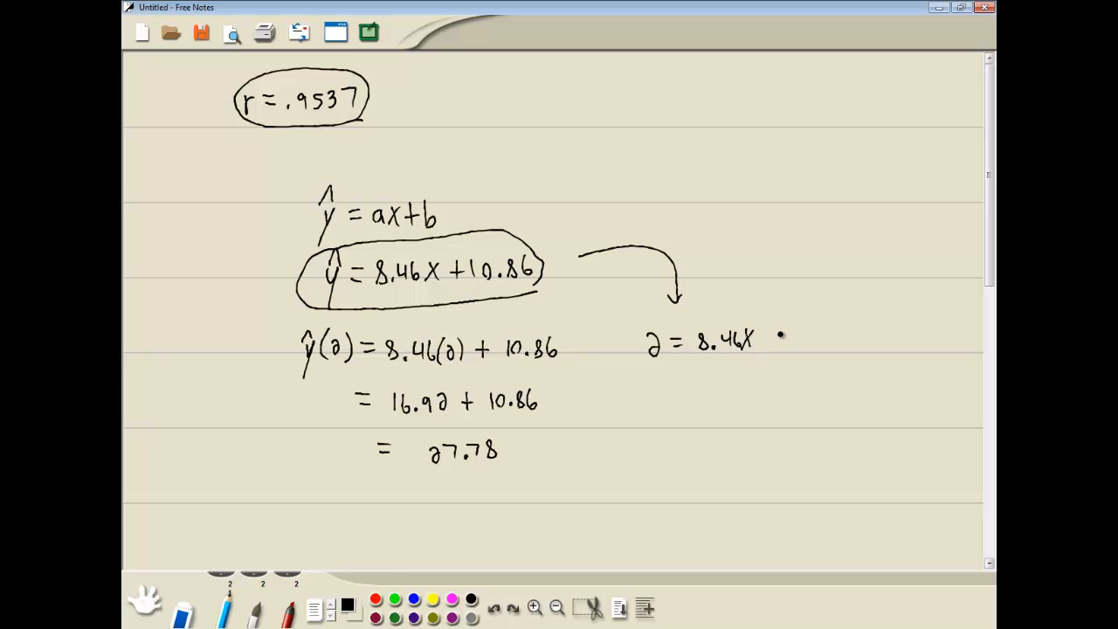
- Handwrite 2 = 8.46x + 10.86, 2 - 10.86 = 8.46x, -8.86 = 8.46x, and -1.05
{"action": "left_click_drag", "start_coordinate": [764, 339], "coordinate": [817, 343]}
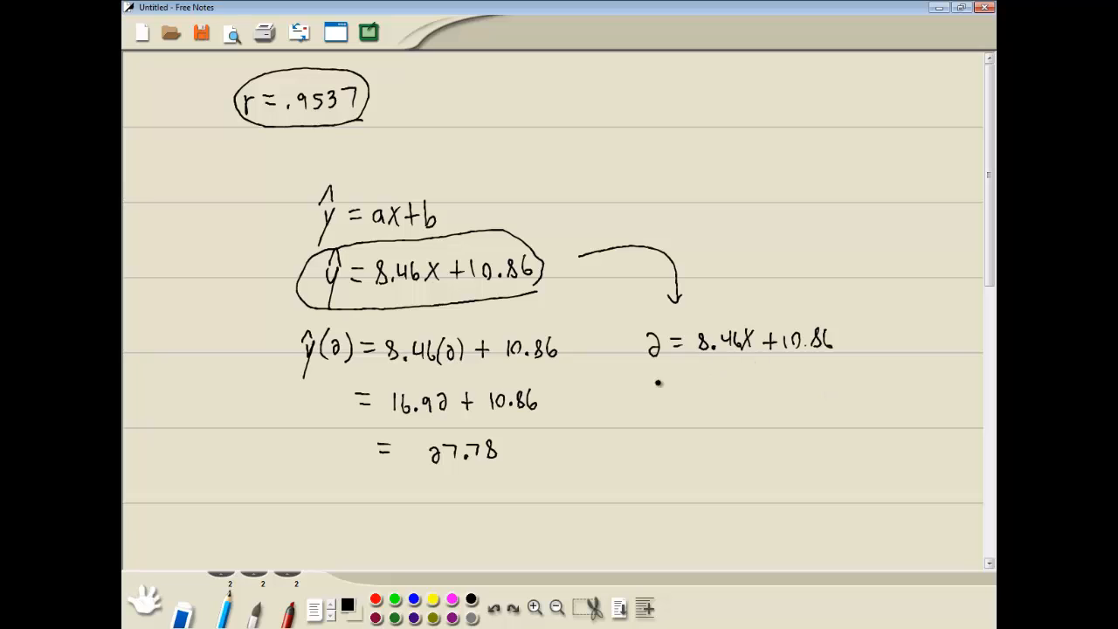
{"action": "mouse_move", "coordinate": [627, 377]}
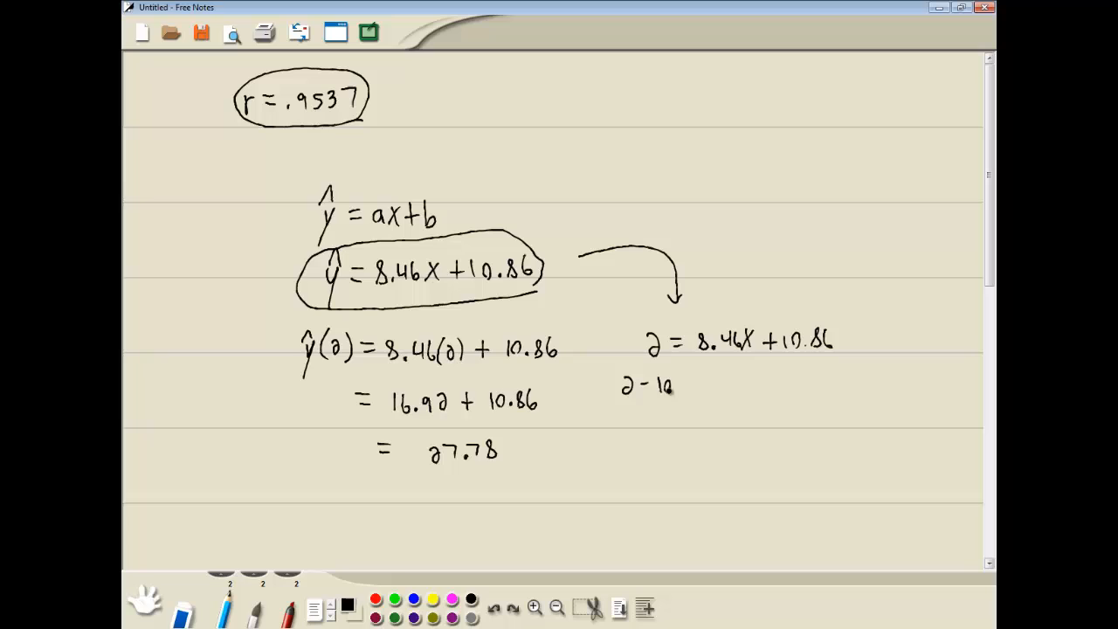
{"action": "type", "text": "10.86"}
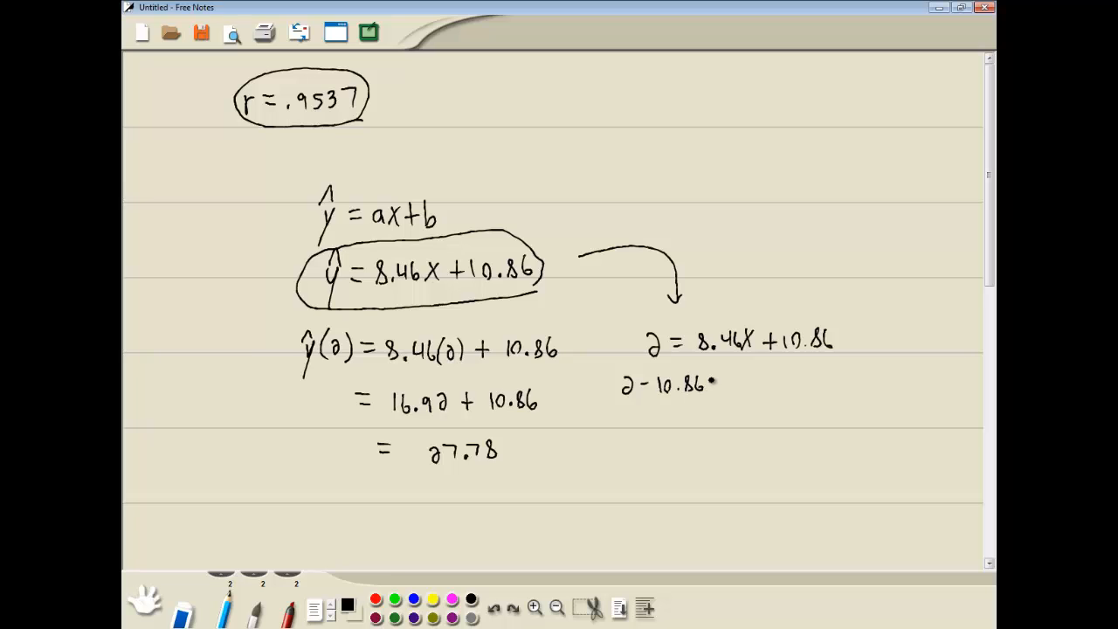
{"action": "left_click_drag", "start_coordinate": [708, 383], "coordinate": [764, 376]}
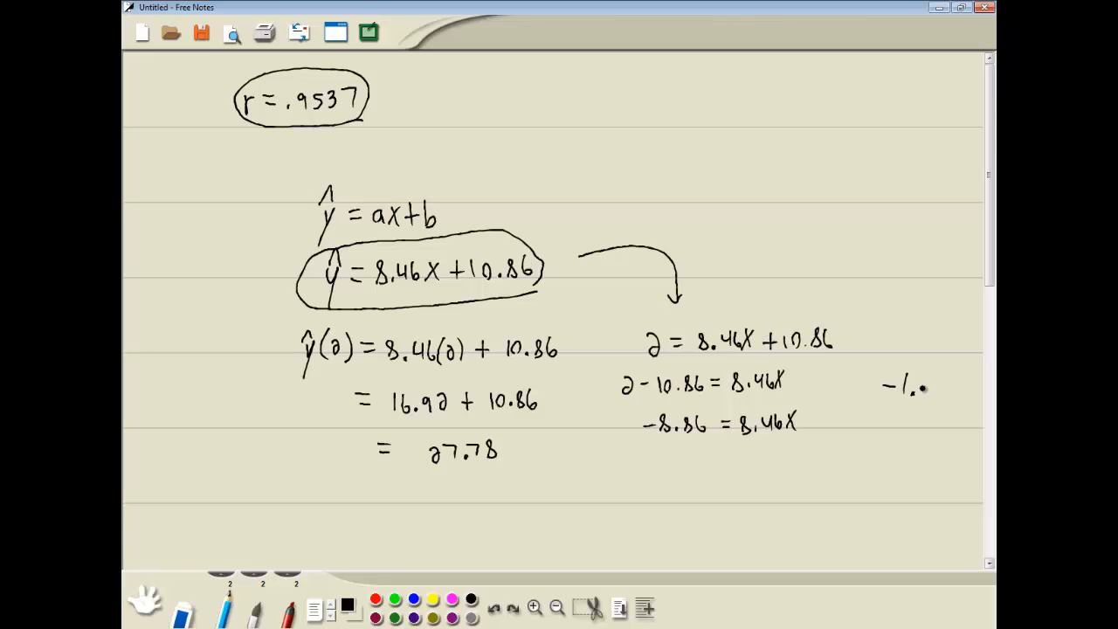
{"action": "type", "text": "05"}
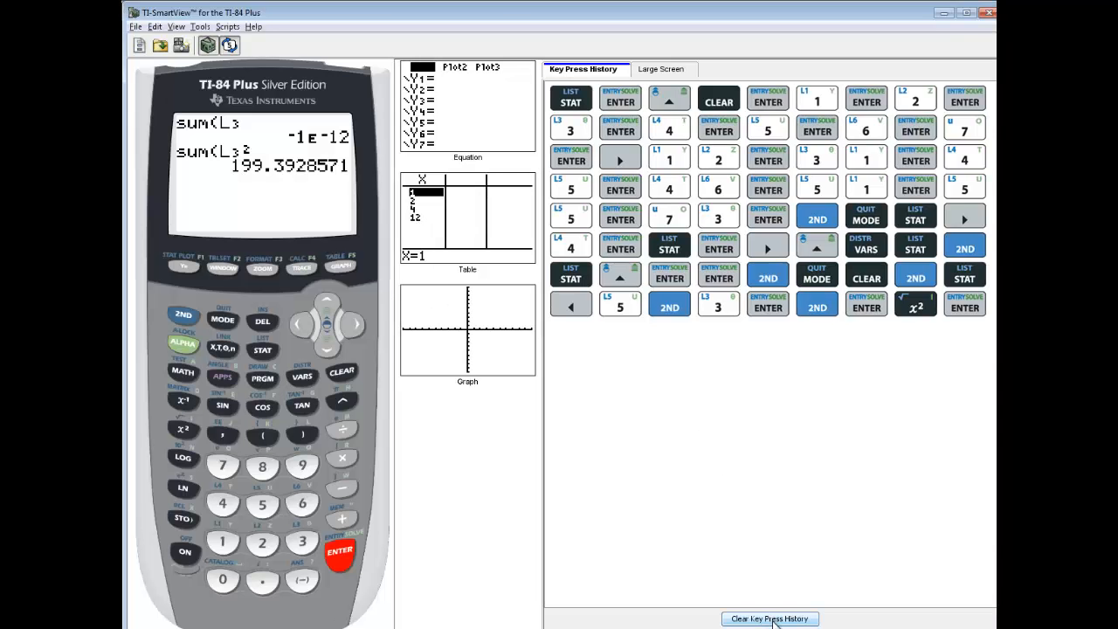
- Wipe the TI-84 Plus key press history, then press CLEAR several times
{"action": "left_click", "coordinate": [767, 619]}
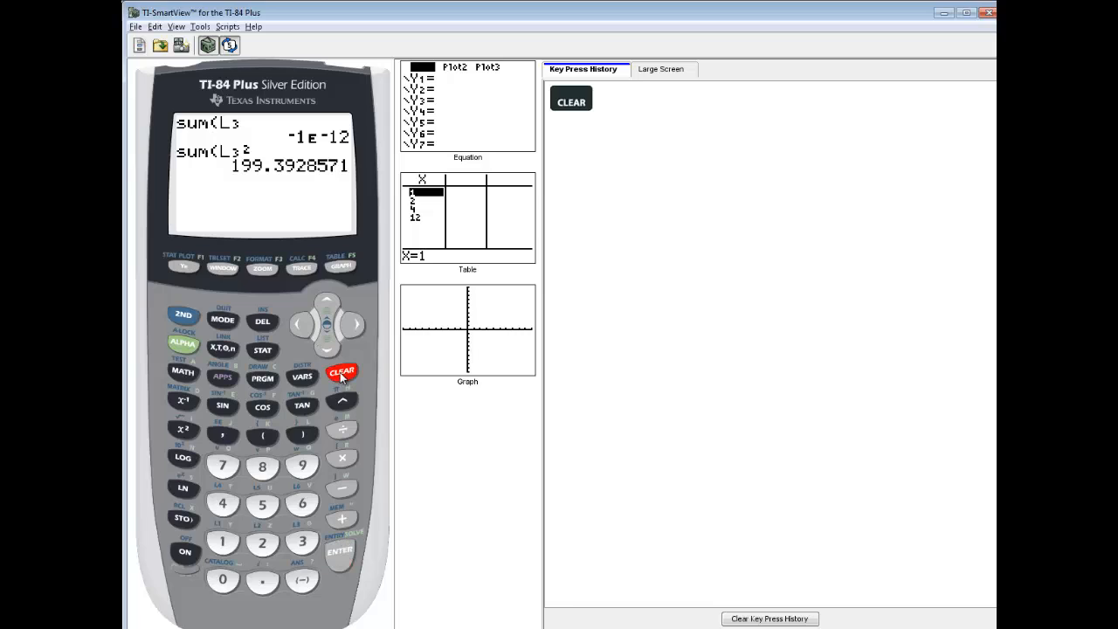
{"action": "left_click", "coordinate": [341, 372]}
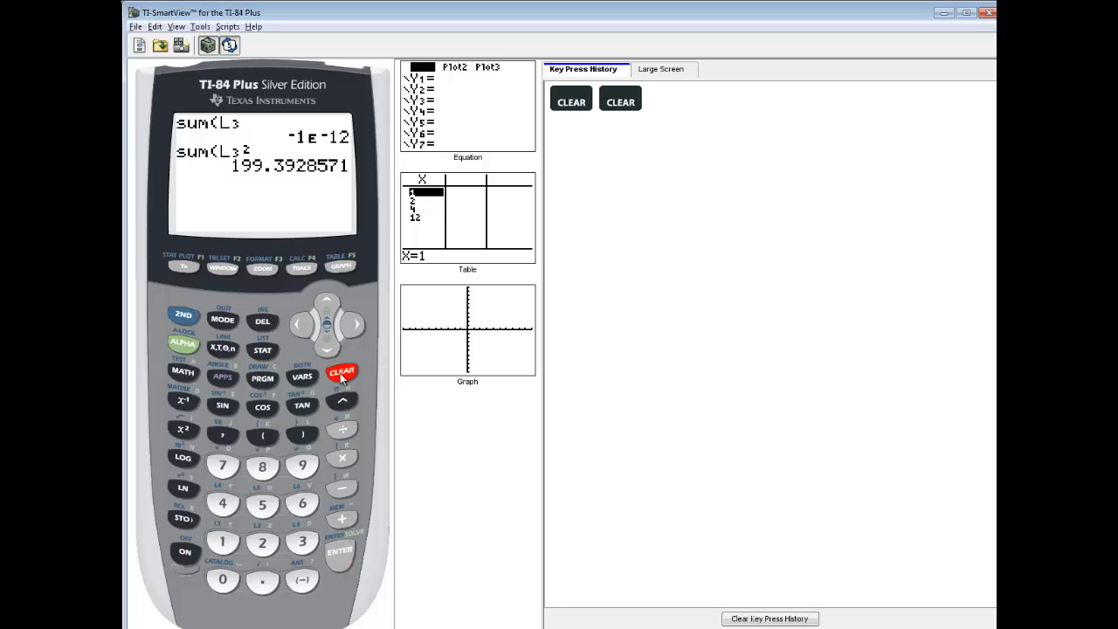
{"action": "left_click", "coordinate": [341, 372]}
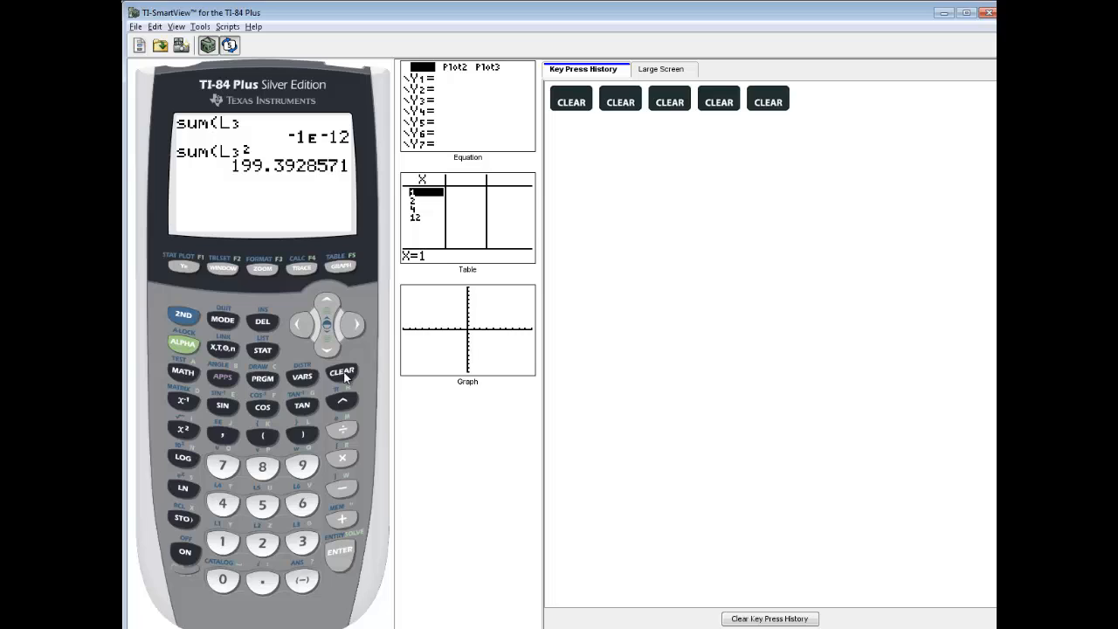
{"action": "left_click", "coordinate": [342, 370]}
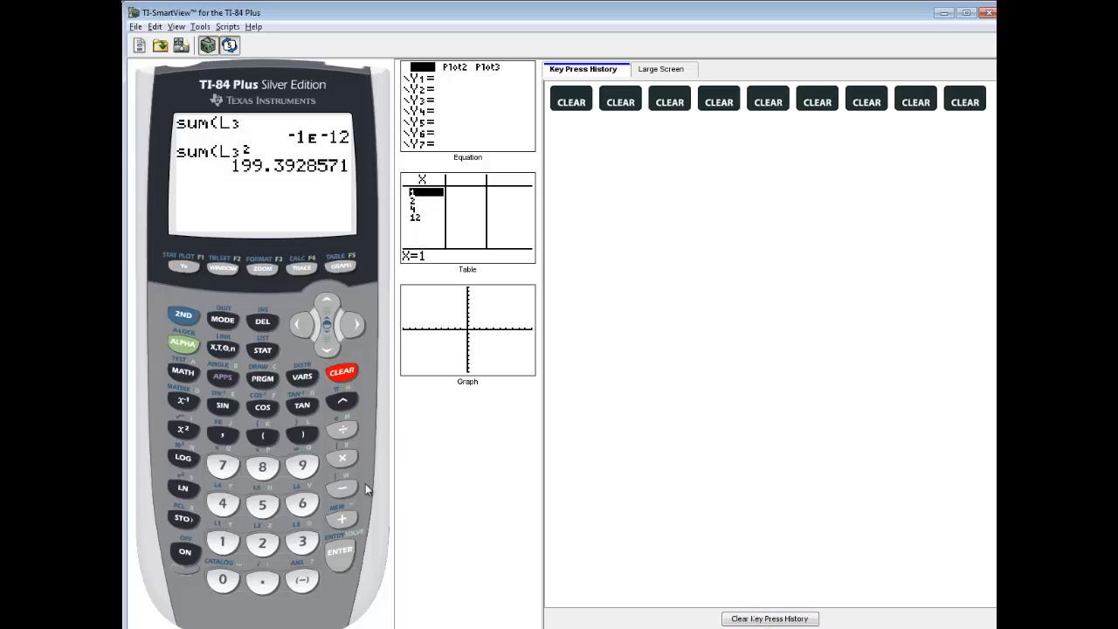
{"action": "left_click", "coordinate": [340, 551]}
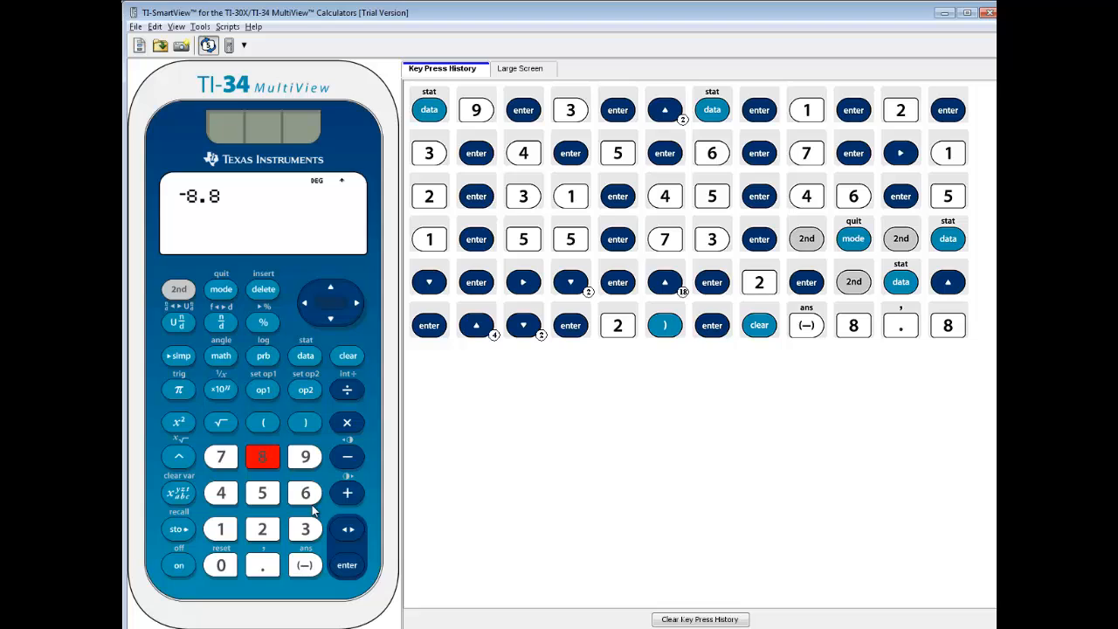
- Finish keying -8.86, add the division sign, and begin entering divisor 8.46
{"action": "left_click", "coordinate": [304, 493]}
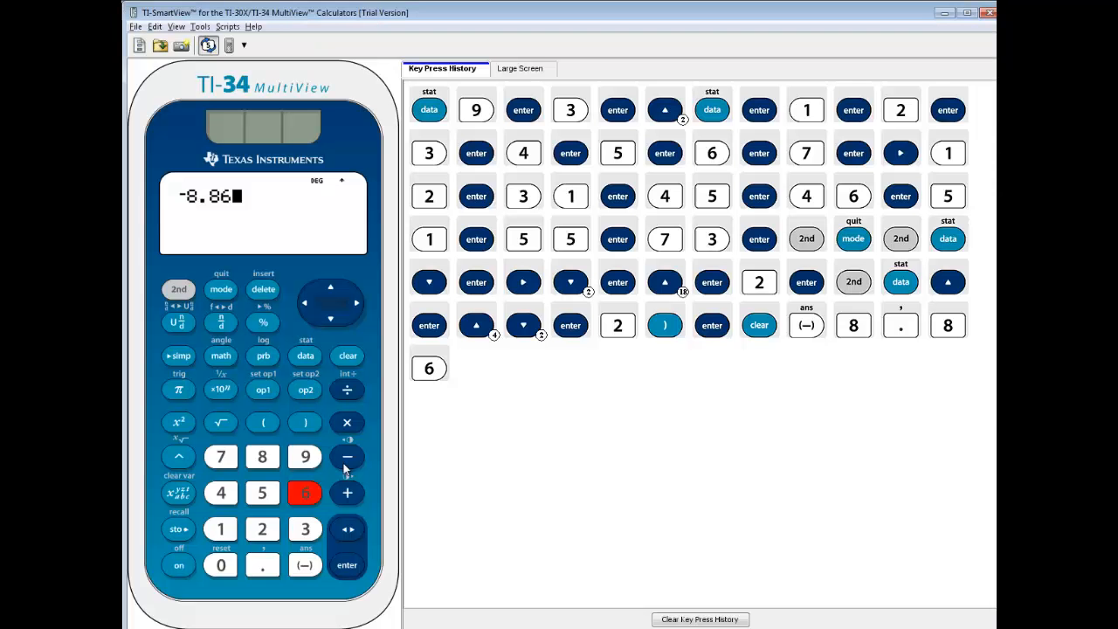
{"action": "left_click", "coordinate": [347, 390]}
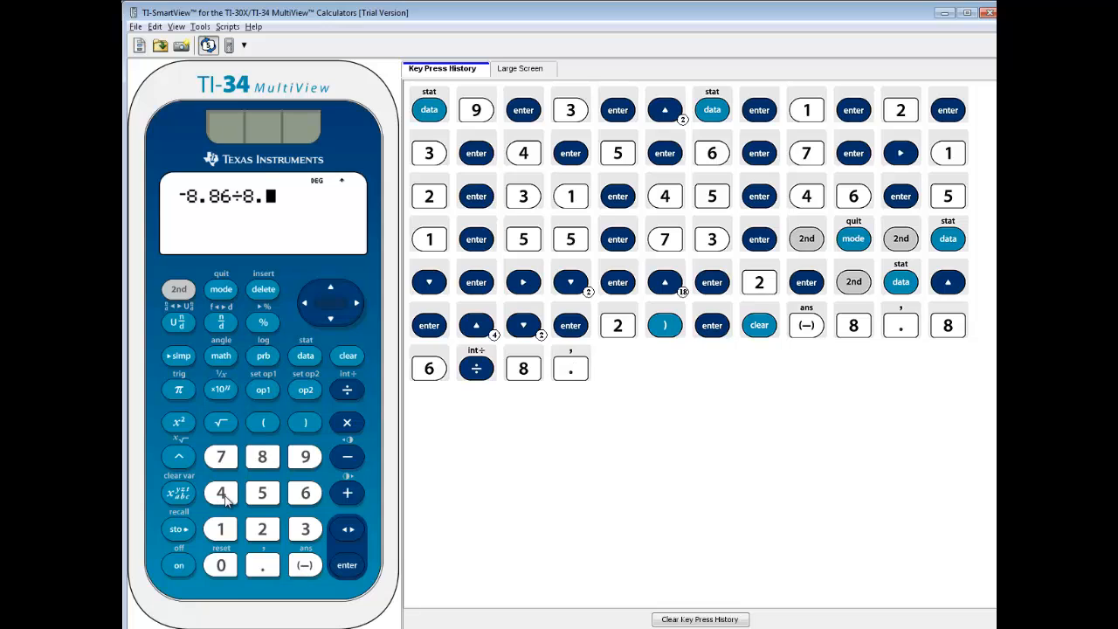
{"action": "left_click", "coordinate": [347, 564]}
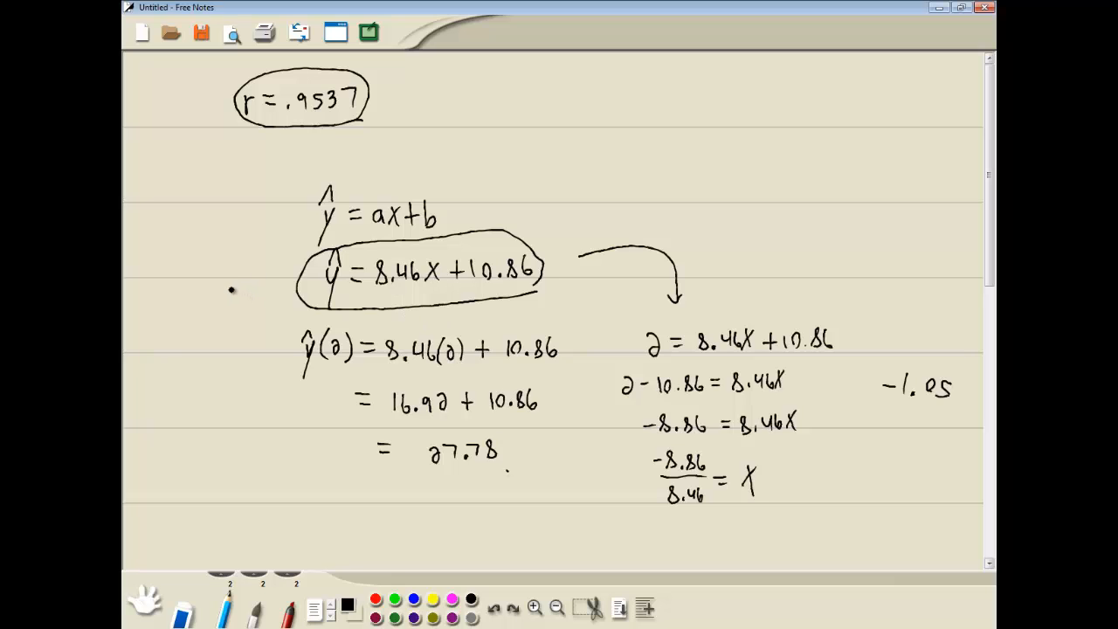
- Draw an arrow left of the circled ŷ = 8.46x + 10.86
{"action": "left_click_drag", "start_coordinate": [231, 288], "coordinate": [293, 283]}
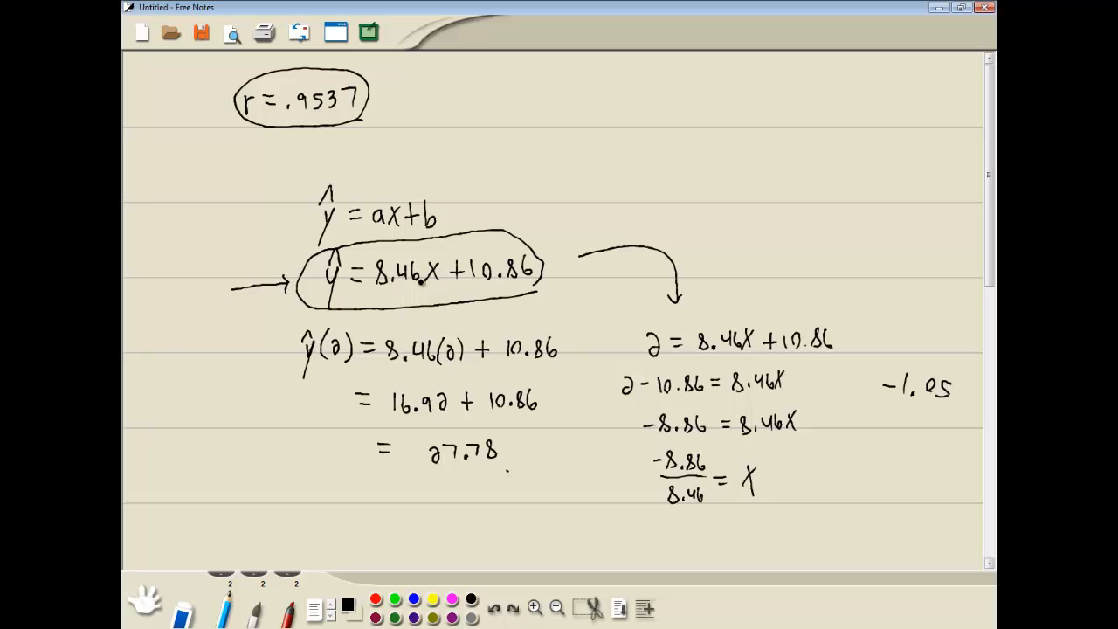